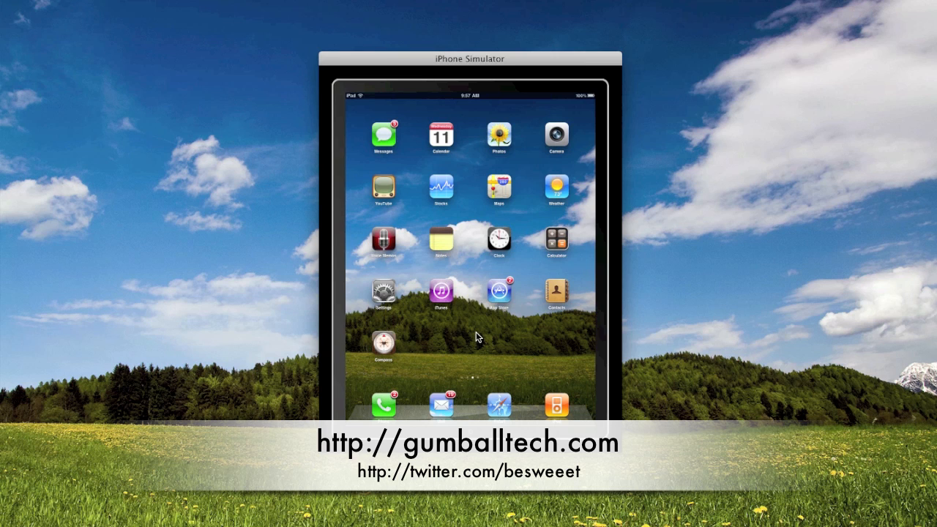
pyautogui.moveTo(503, 282)
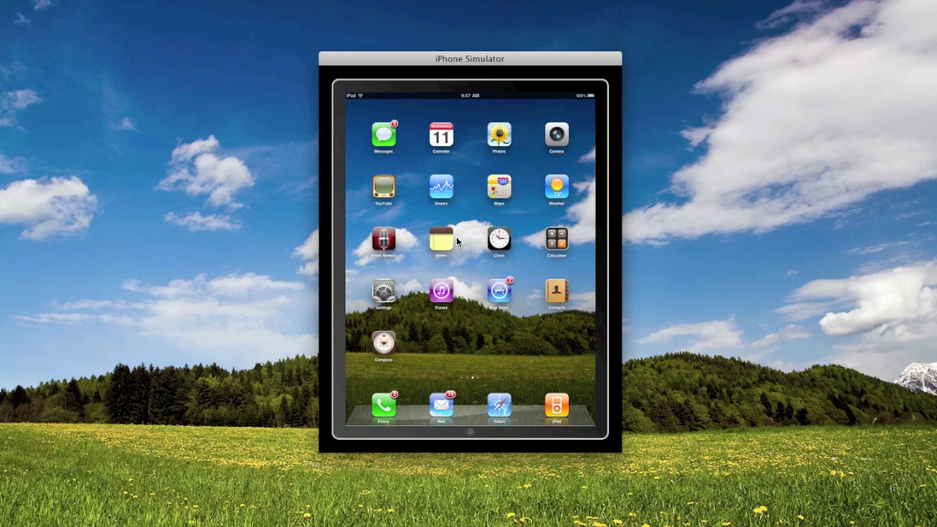
pyautogui.moveTo(467, 239)
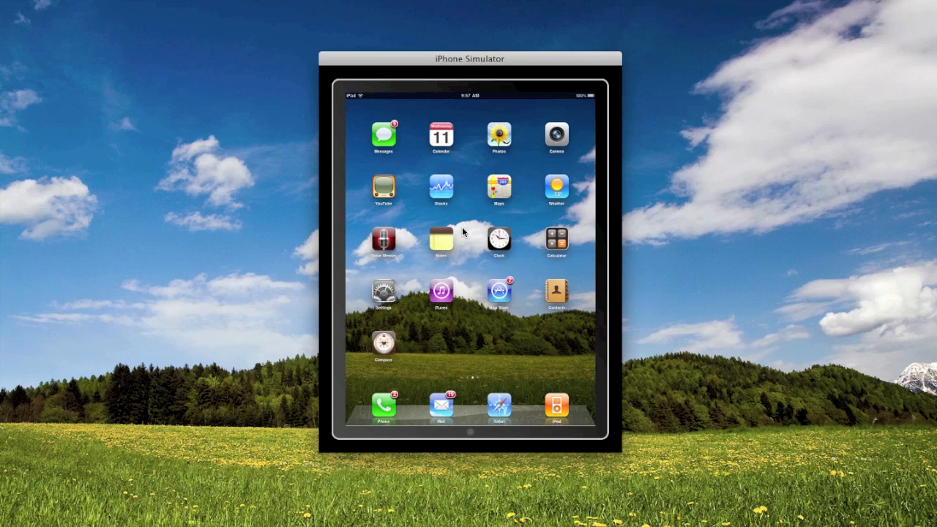
pyautogui.moveTo(442, 272)
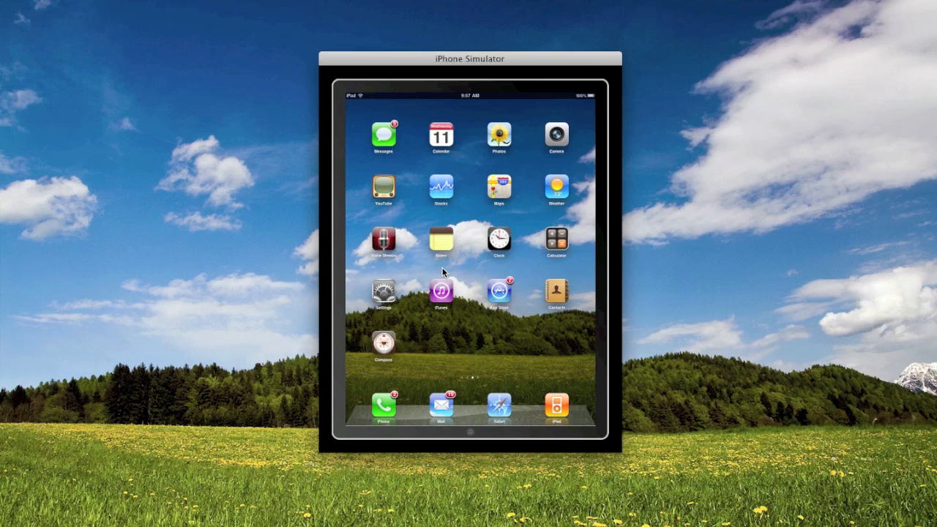
# - Launch the iPad's Settings and view the Safari, Photos and General panes
pyautogui.click(441, 241)
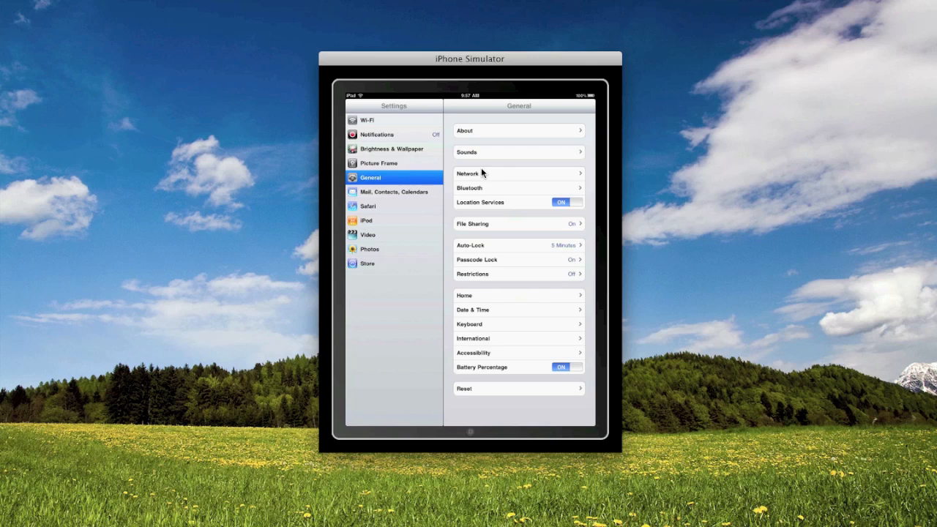
pyautogui.click(367, 206)
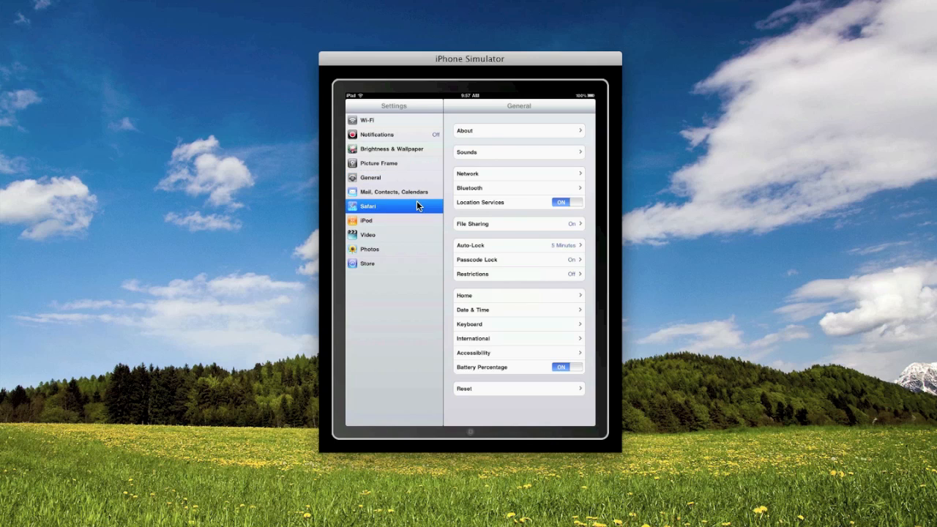
pyautogui.click(370, 249)
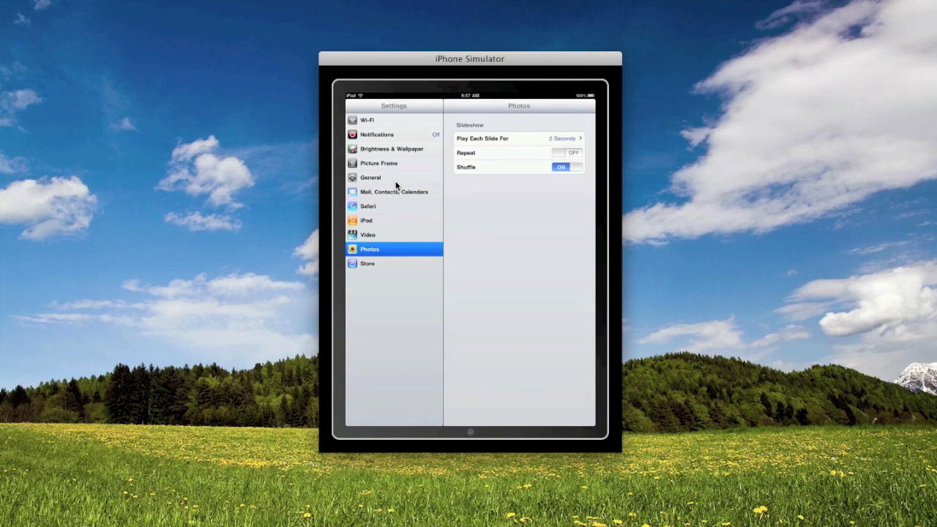
pyautogui.click(393, 177)
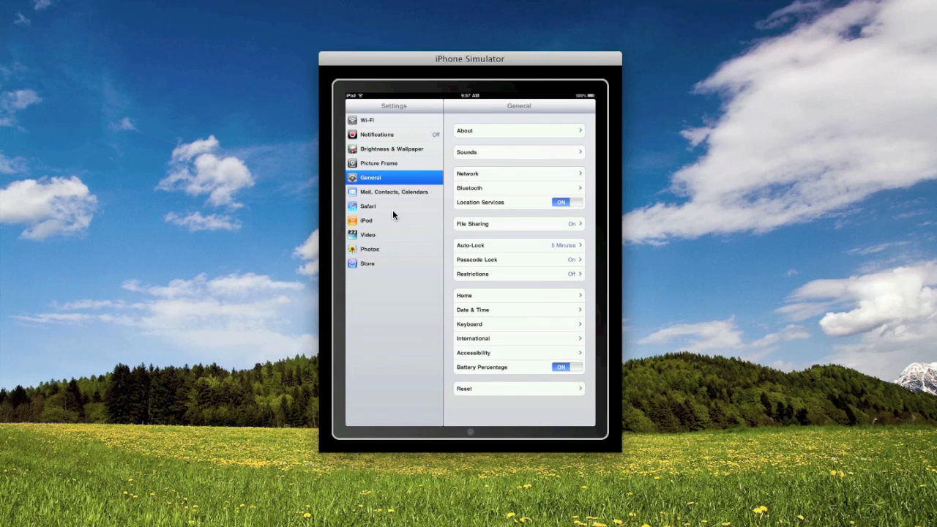
pyautogui.moveTo(390, 133)
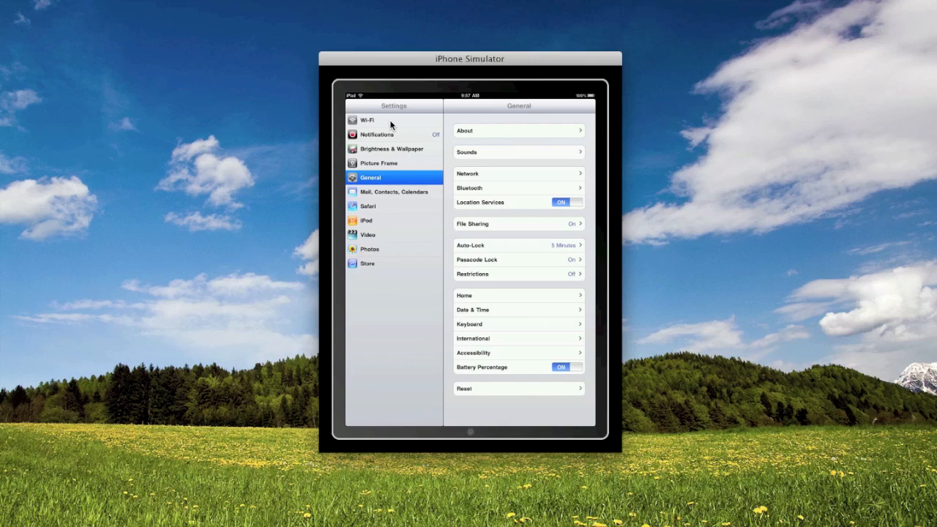
# - Browse Wi-Fi, Notifications, Picture Frame, Video, Mail and Store settings, returning to General
pyautogui.click(393, 120)
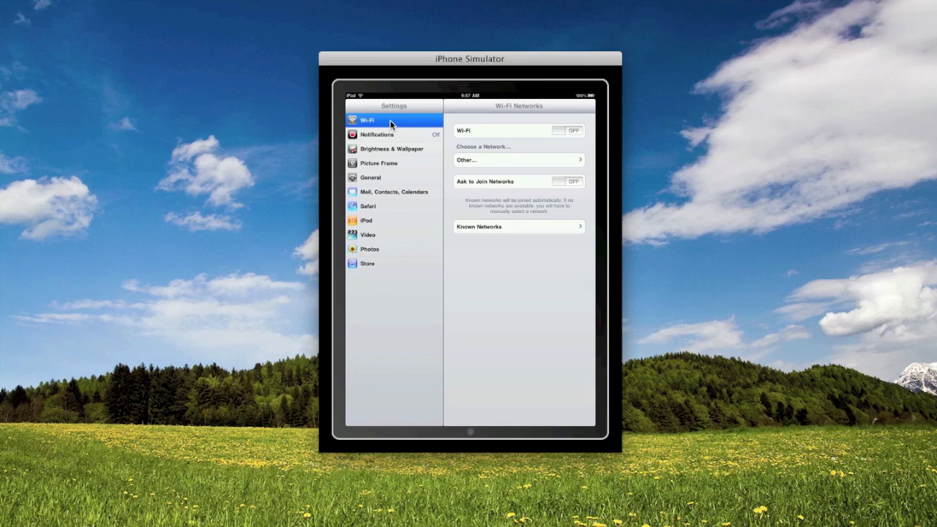
pyautogui.moveTo(430, 155)
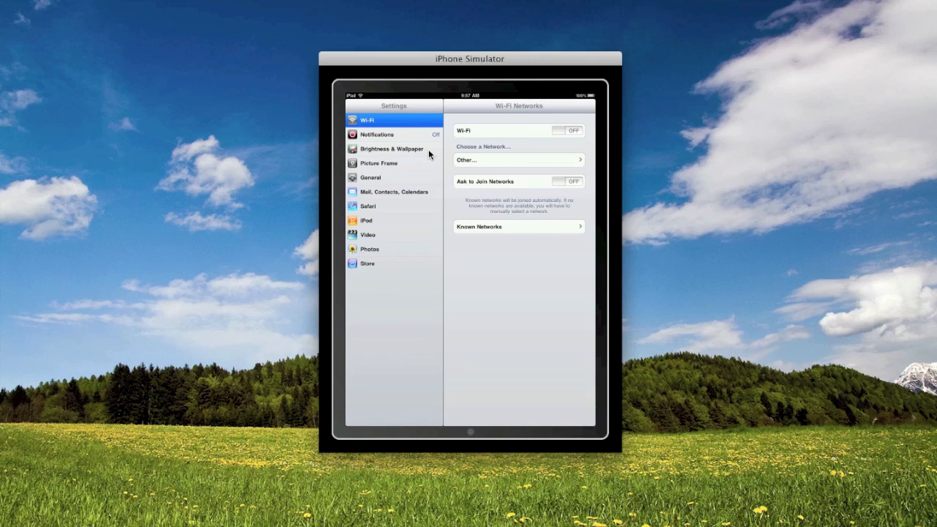
pyautogui.click(393, 134)
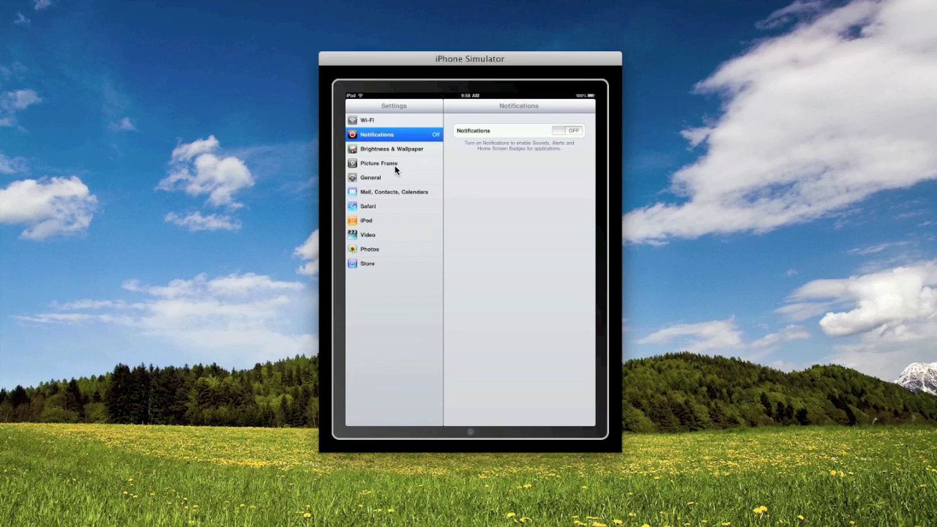
pyautogui.click(379, 164)
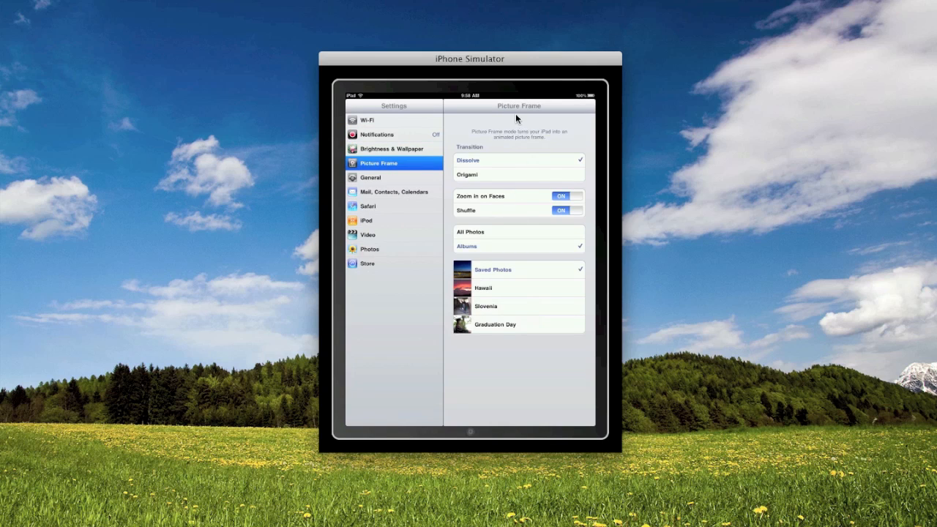
pyautogui.moveTo(395, 252)
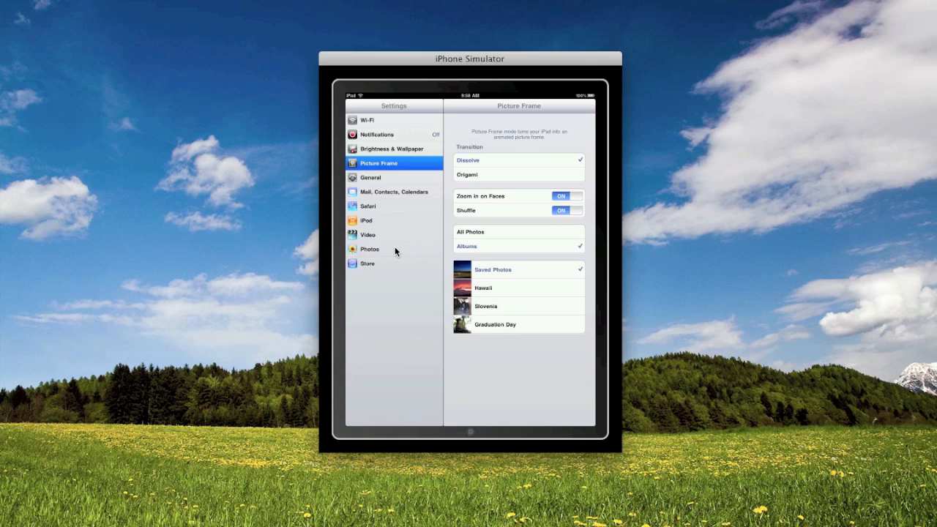
pyautogui.click(367, 234)
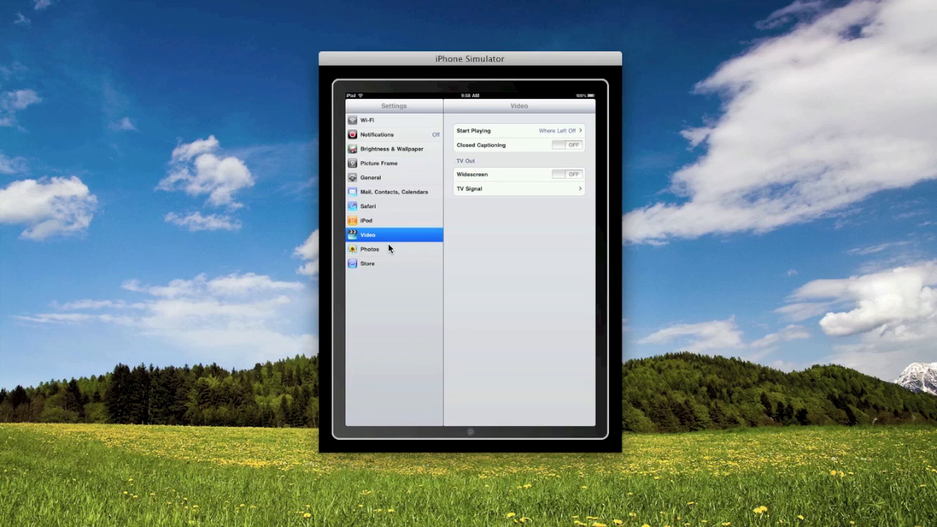
pyautogui.click(393, 191)
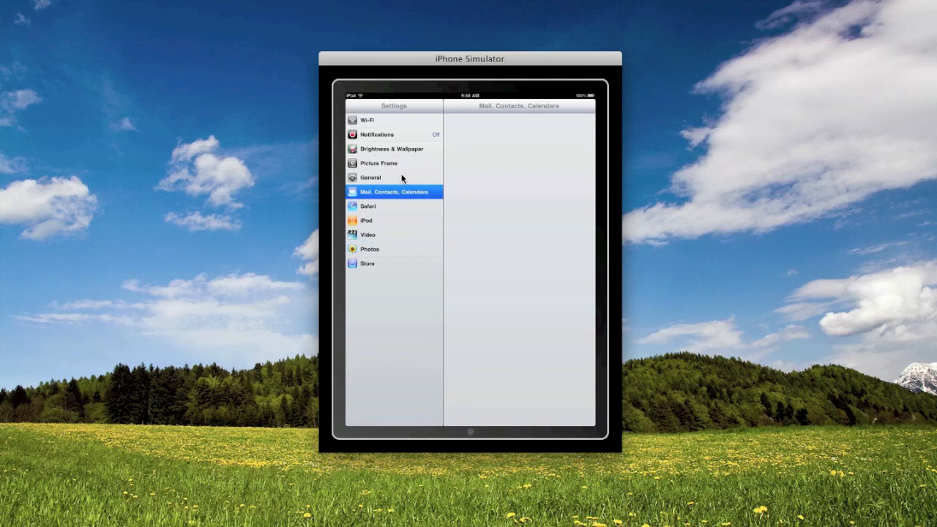
pyautogui.click(370, 264)
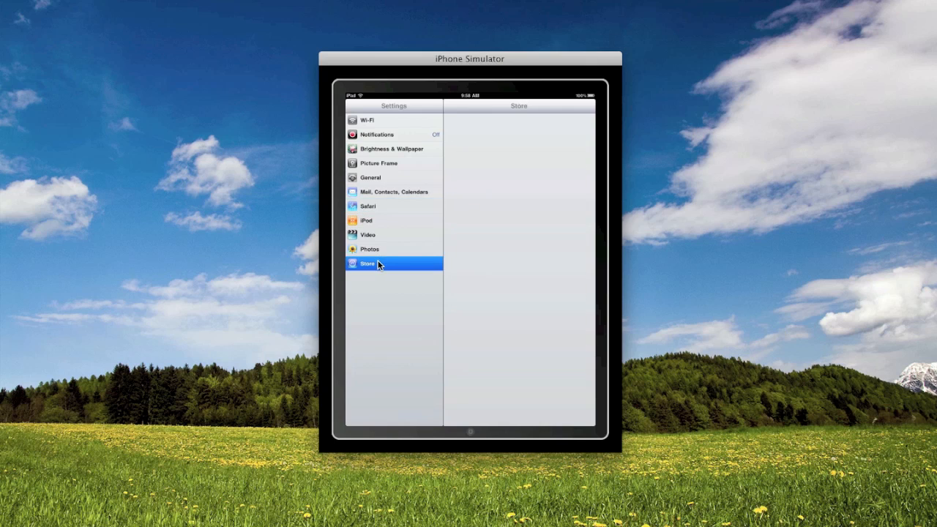
pyautogui.click(370, 177)
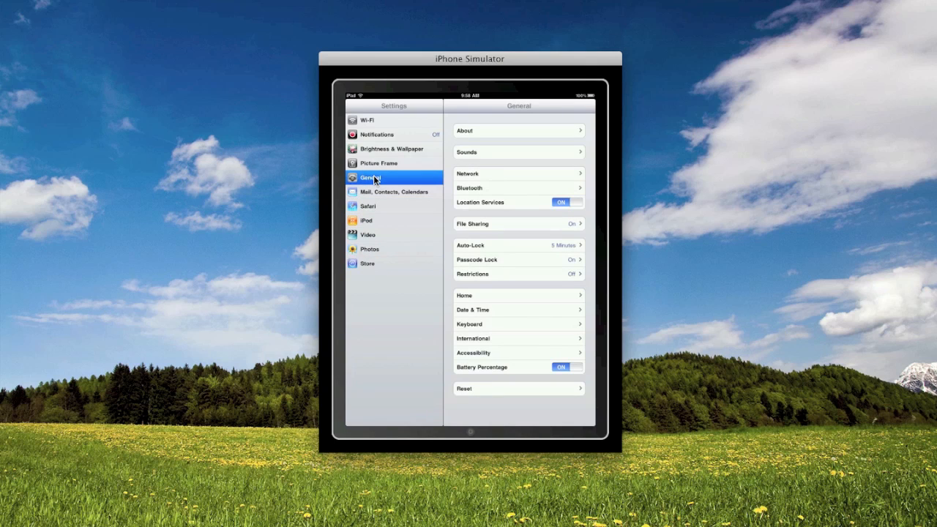
pyautogui.moveTo(380, 119)
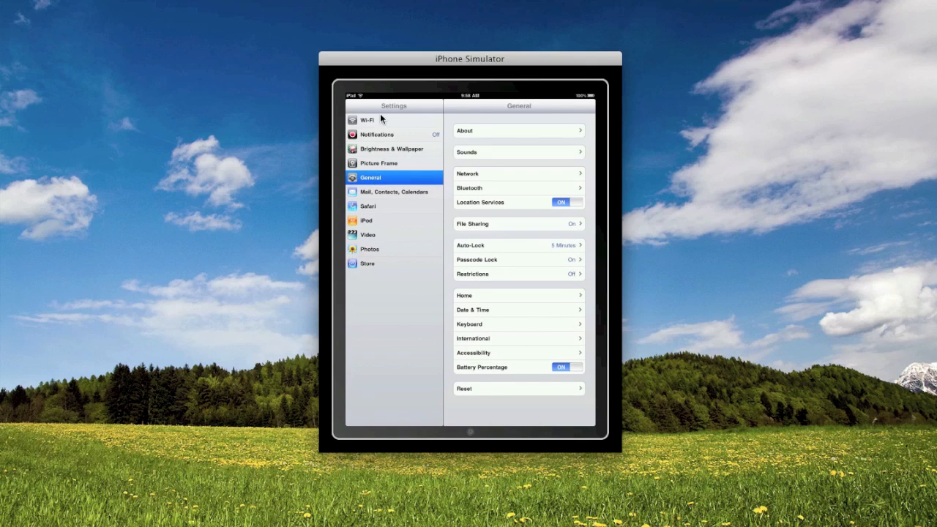
# - View Wi-Fi Known Networks, then switch Notifications on and back off
pyautogui.click(366, 119)
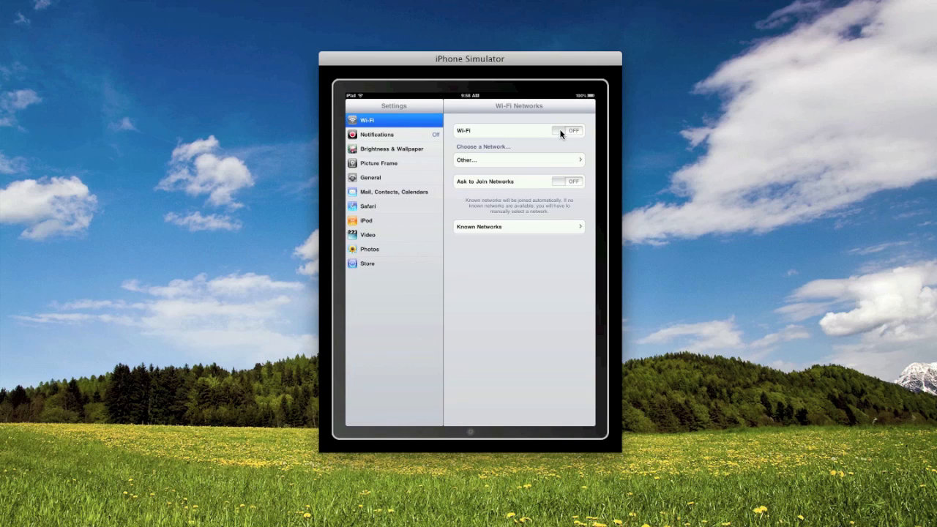
pyautogui.moveTo(505, 203)
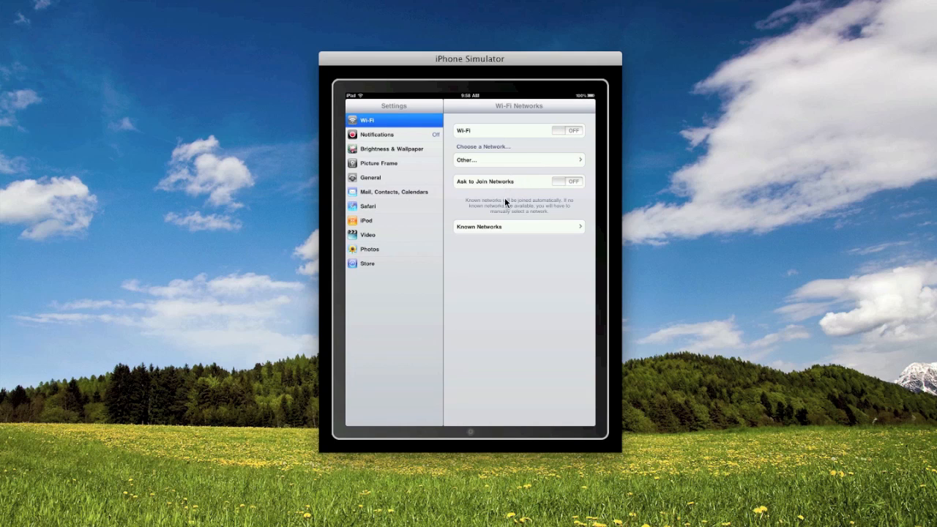
pyautogui.moveTo(521, 95)
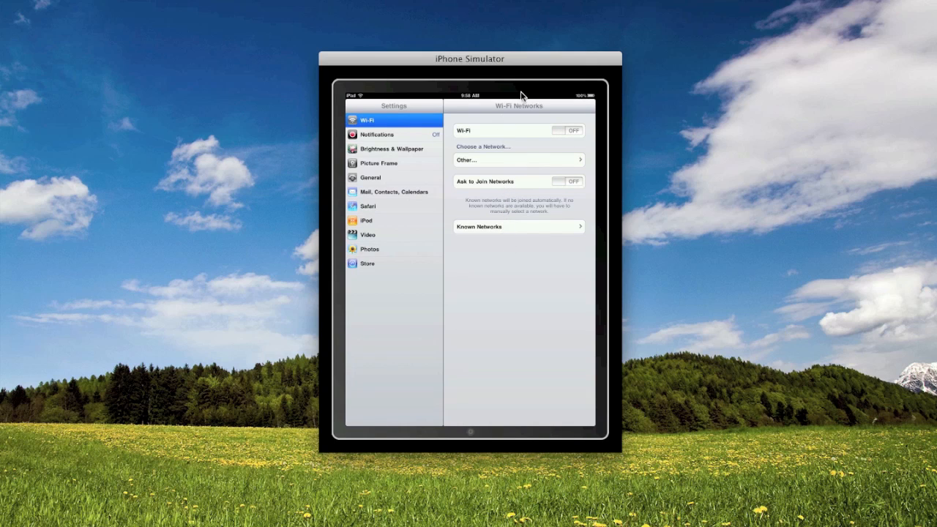
pyautogui.moveTo(482, 144)
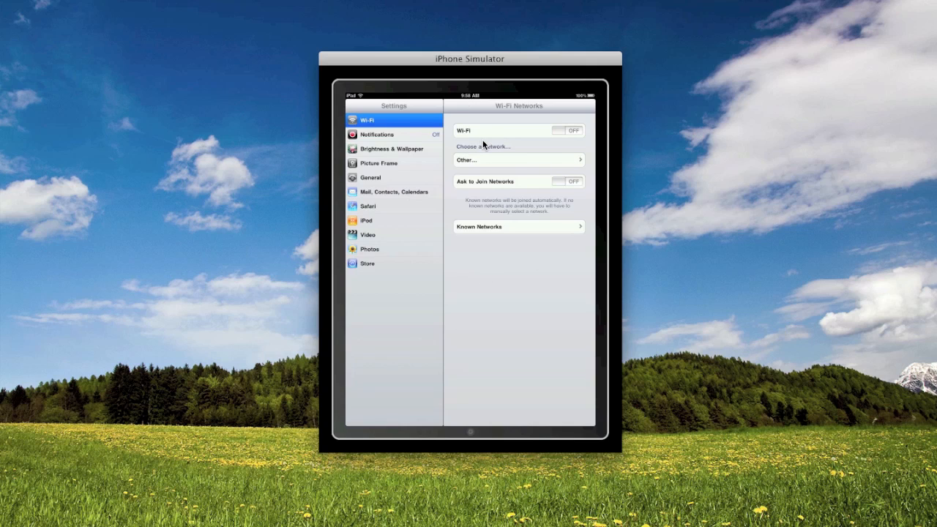
pyautogui.moveTo(478, 218)
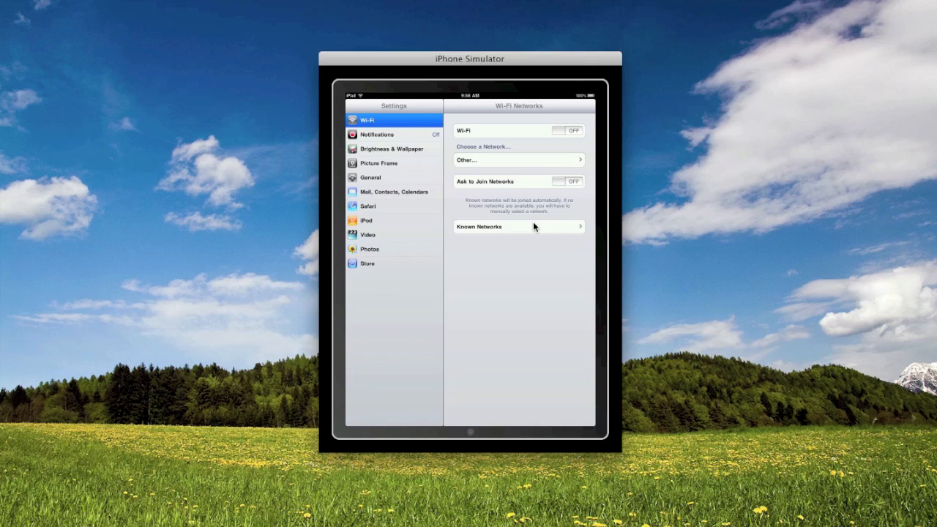
pyautogui.moveTo(464, 232)
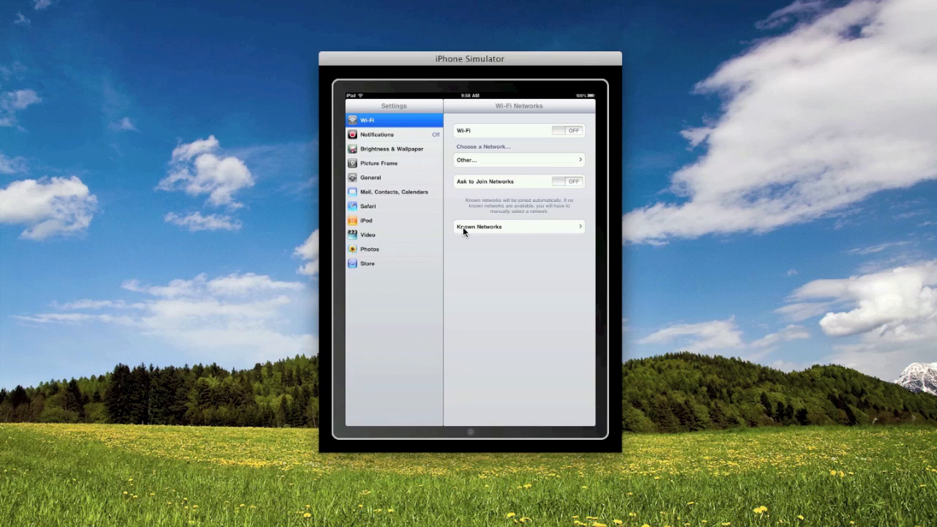
pyautogui.click(519, 227)
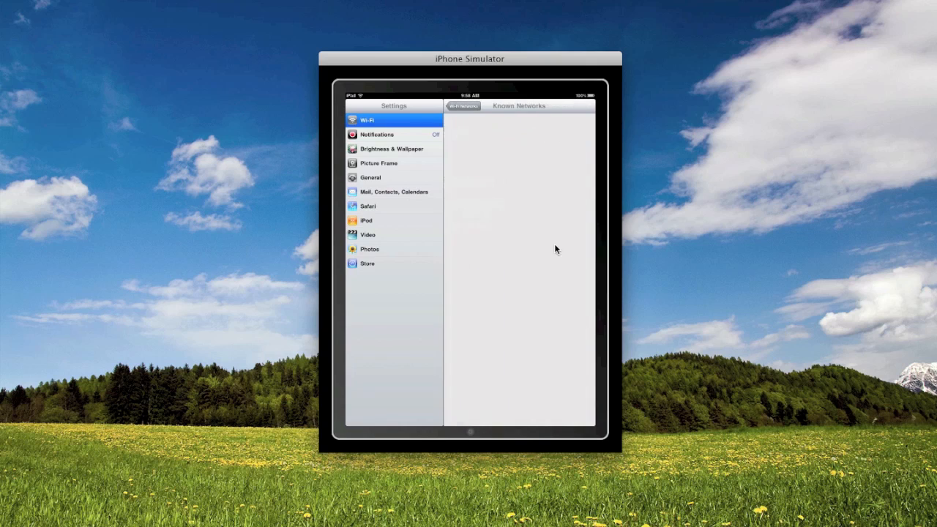
pyautogui.click(394, 134)
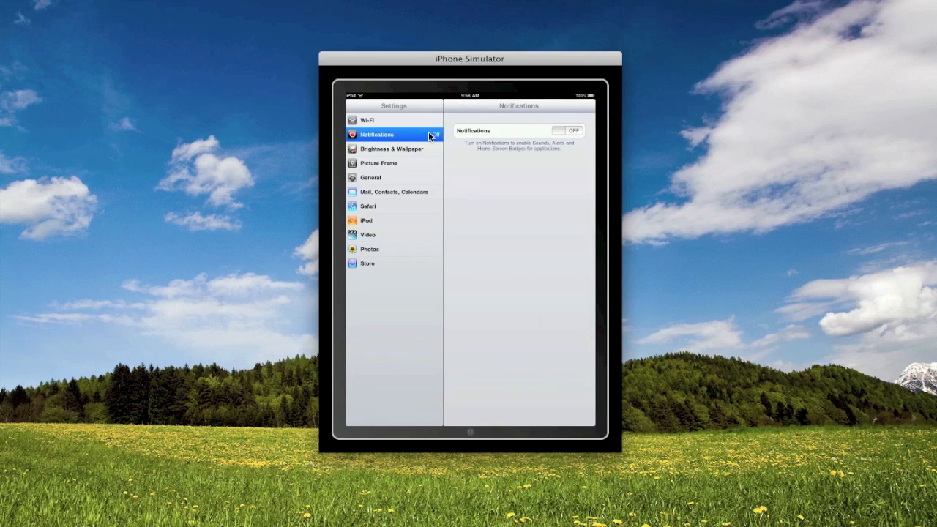
pyautogui.click(568, 130)
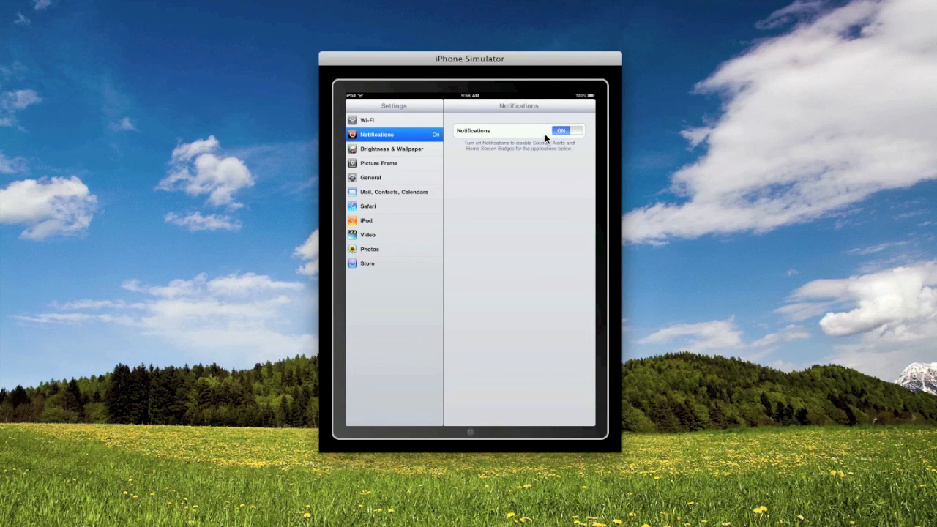
pyautogui.click(391, 149)
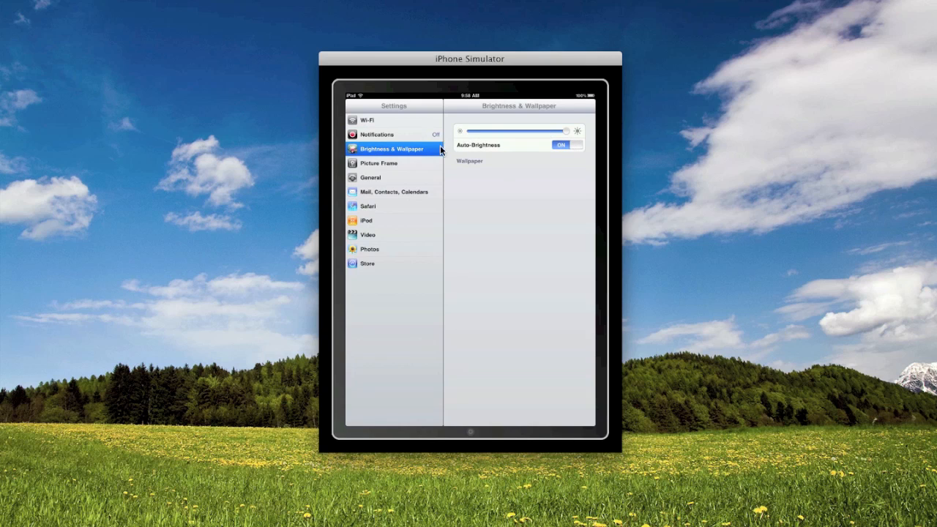
pyautogui.moveTo(409, 165)
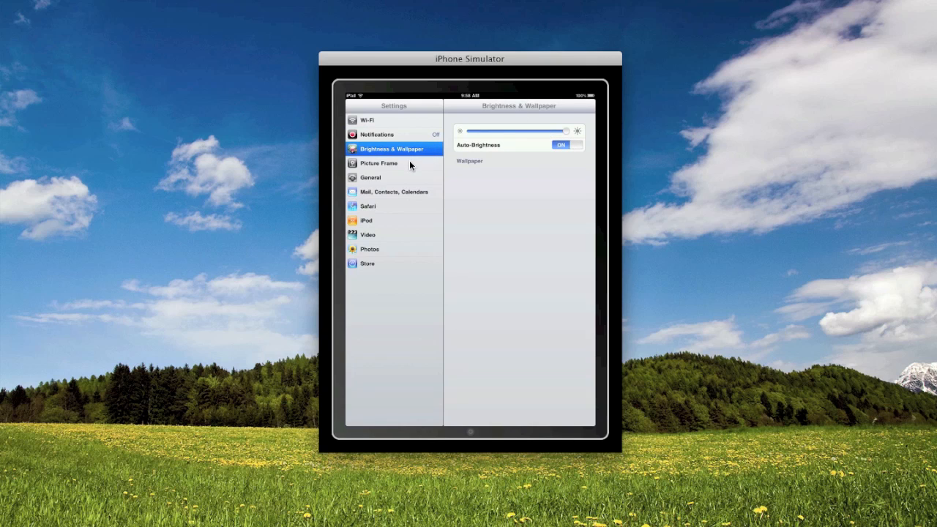
# - In Picture Frame settings, toggle the Zoom in on Faces switch to on
pyautogui.click(379, 164)
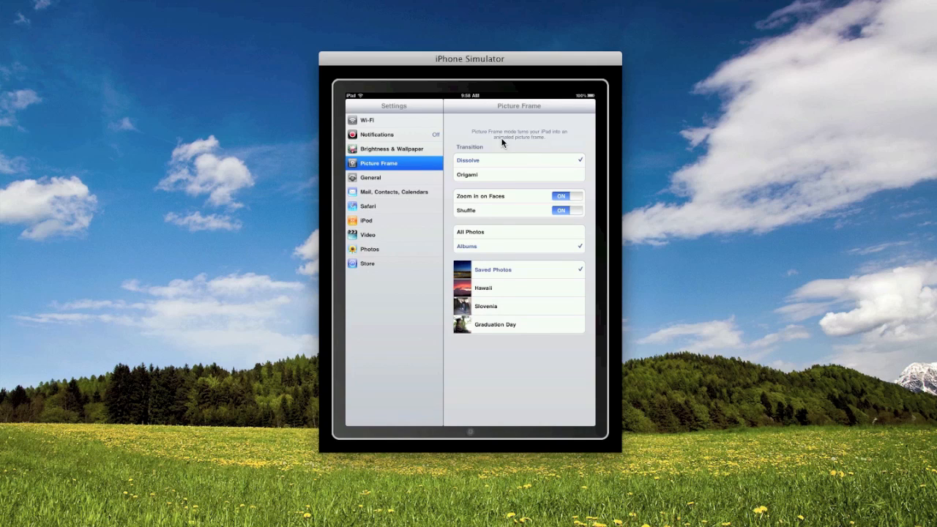
pyautogui.click(566, 196)
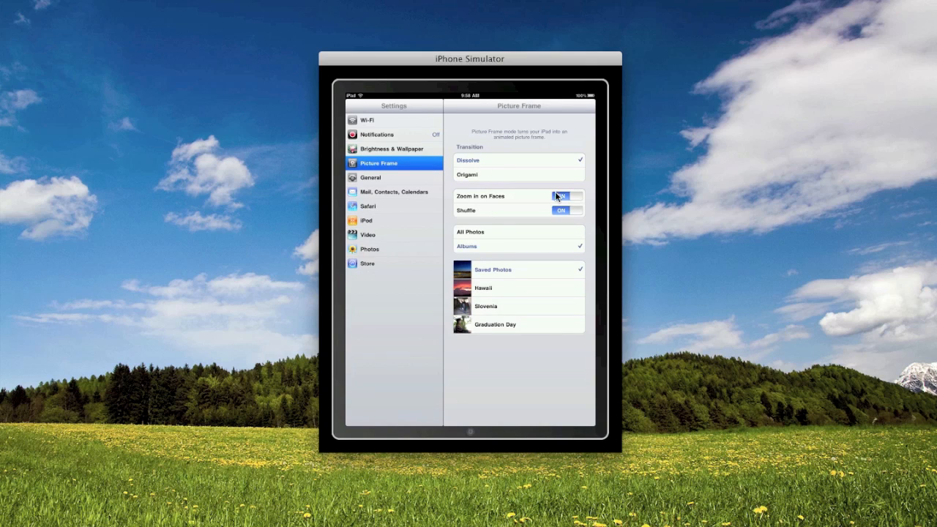
pyautogui.click(566, 195)
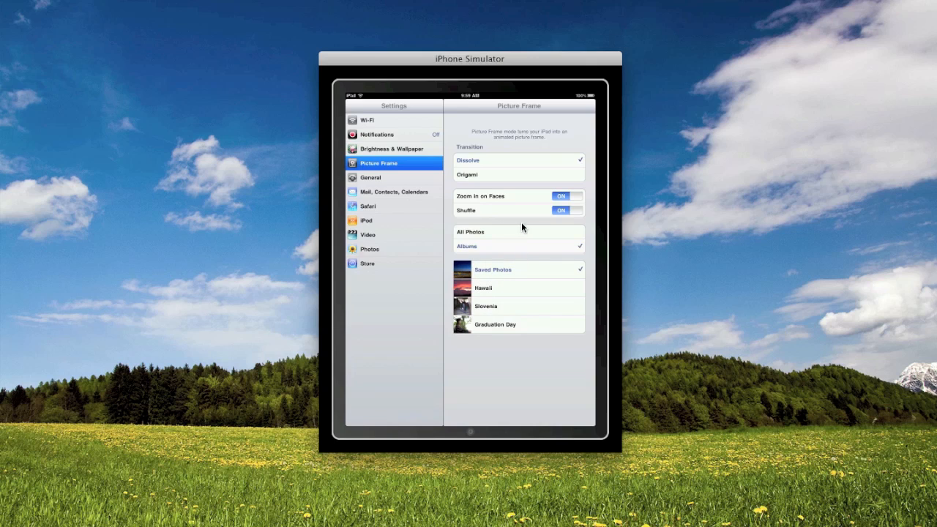
pyautogui.moveTo(497, 198)
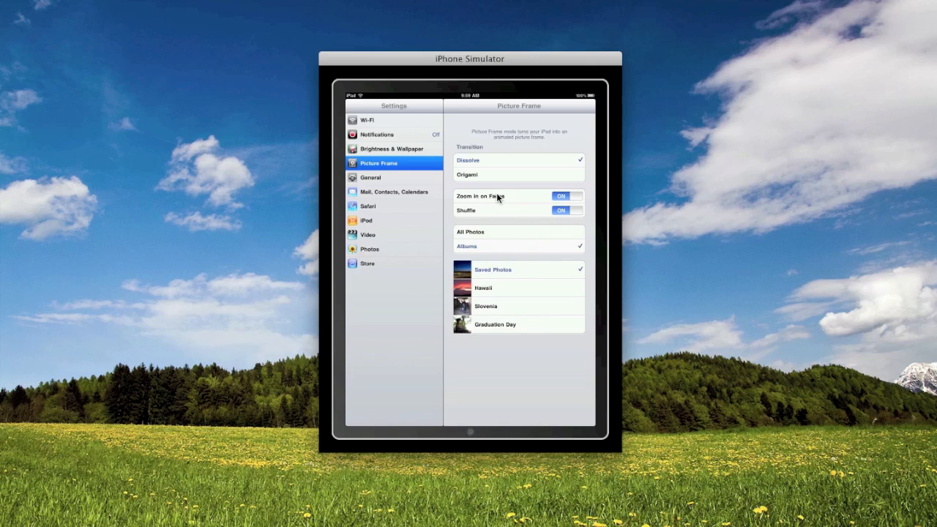
pyautogui.moveTo(424, 174)
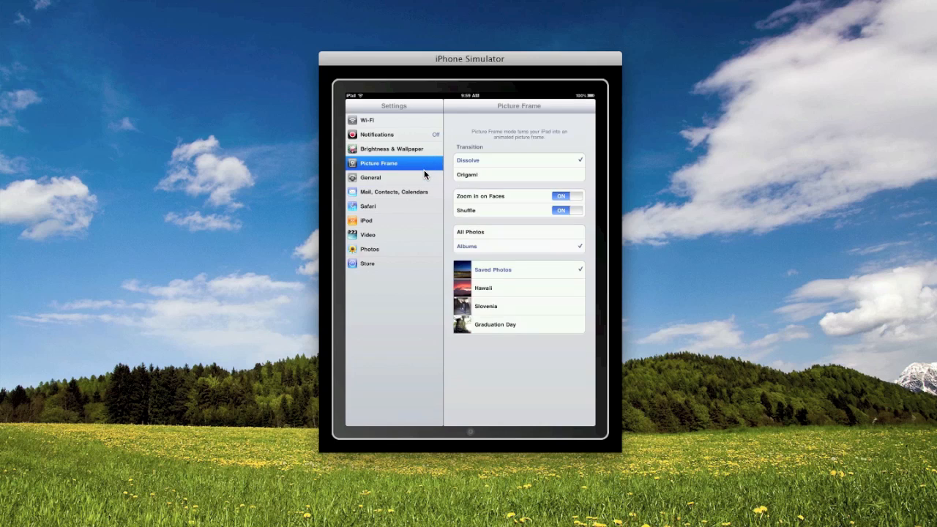
pyautogui.moveTo(400, 170)
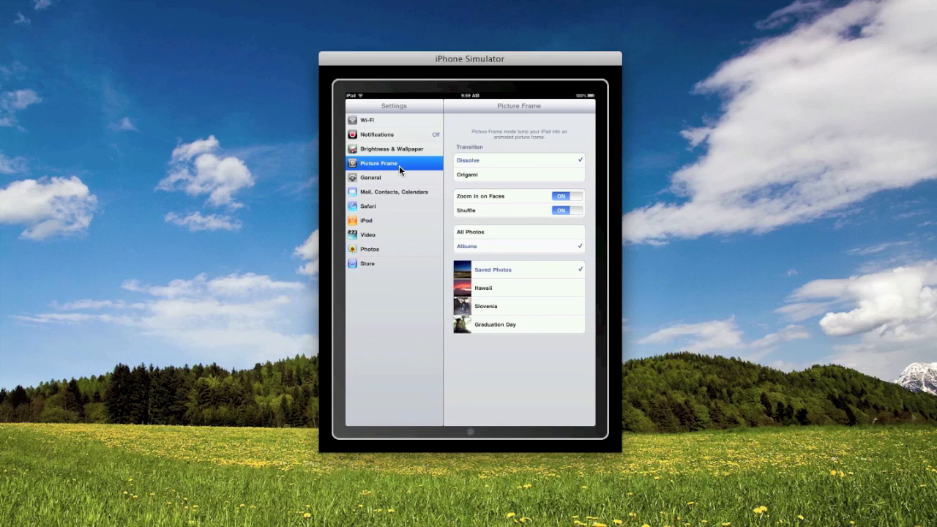
pyautogui.moveTo(461, 114)
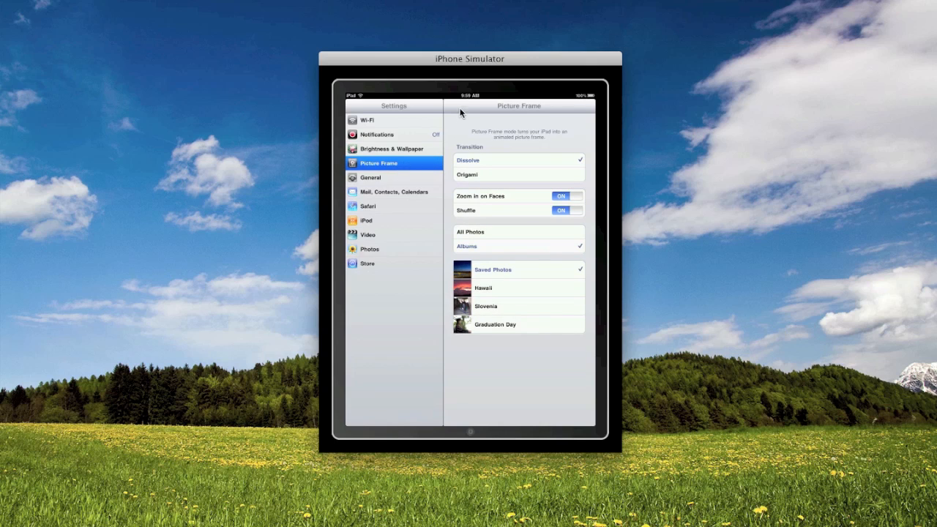
pyautogui.moveTo(477, 232)
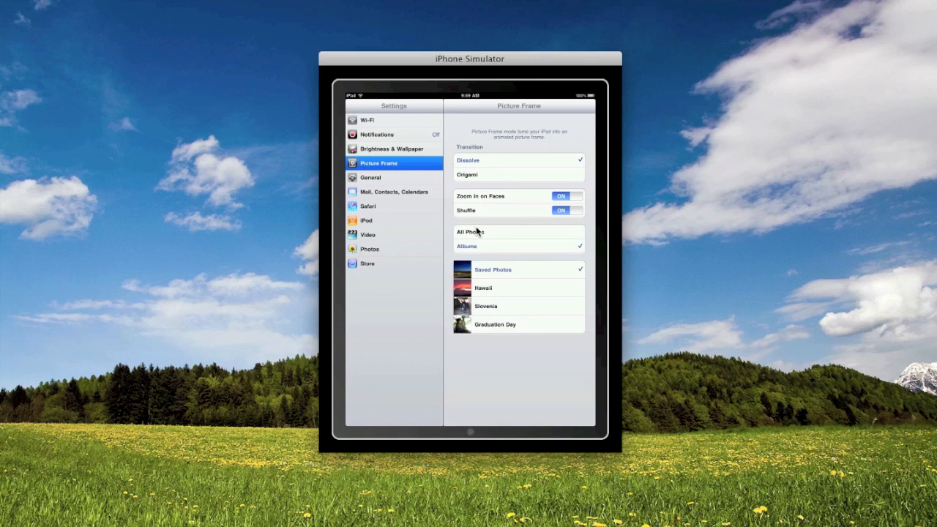
# - Check General's Sounds and Bluetooth pages, then view File Sharing settings
pyautogui.click(370, 177)
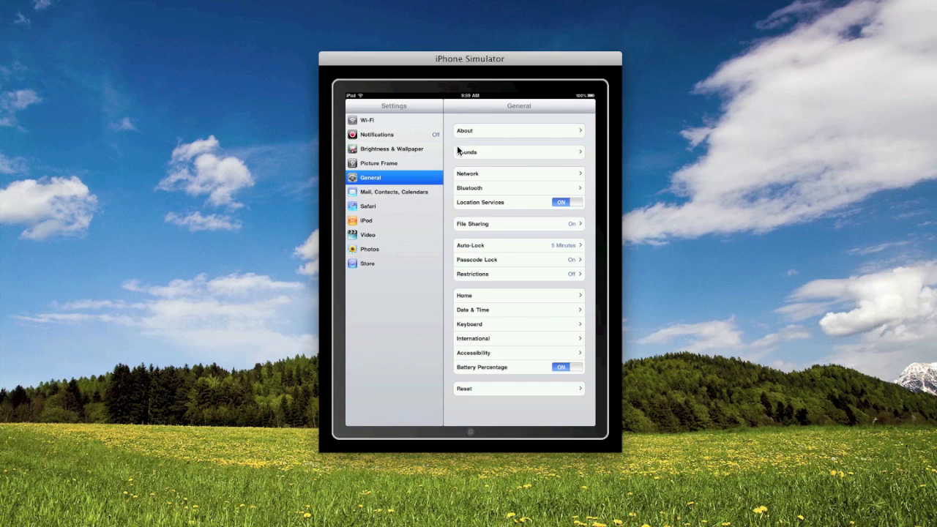
pyautogui.click(466, 151)
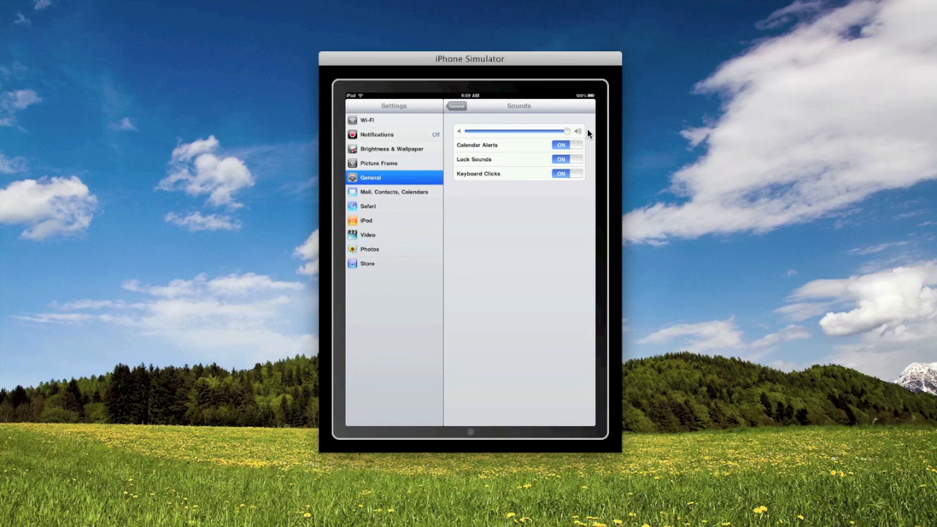
pyautogui.moveTo(576, 171)
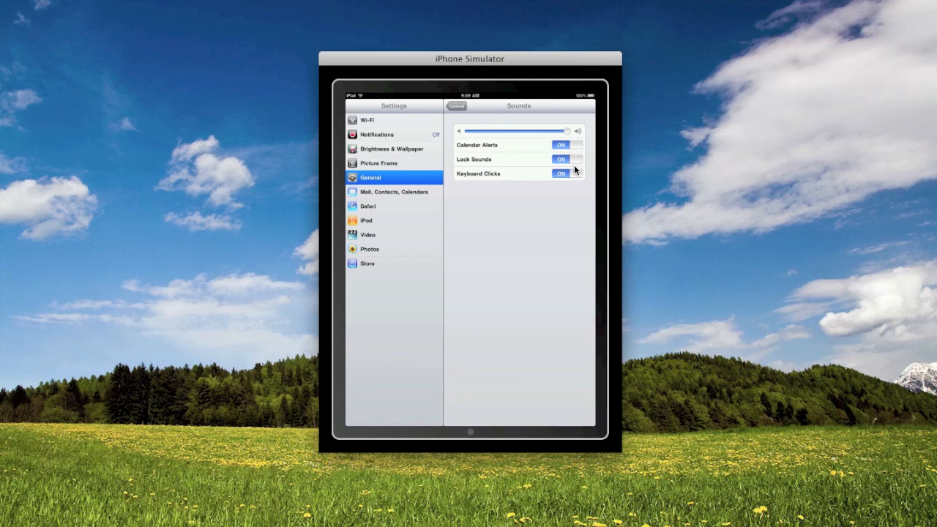
pyautogui.click(456, 106)
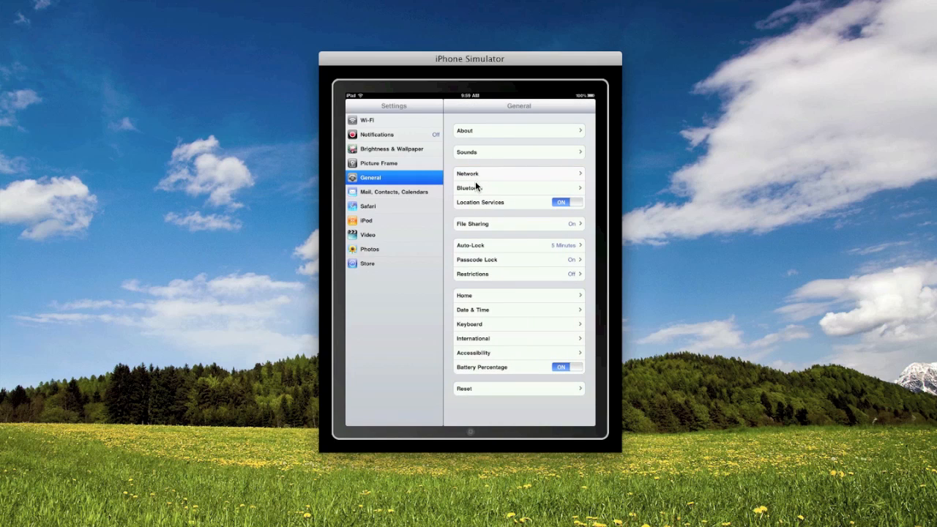
pyautogui.click(513, 173)
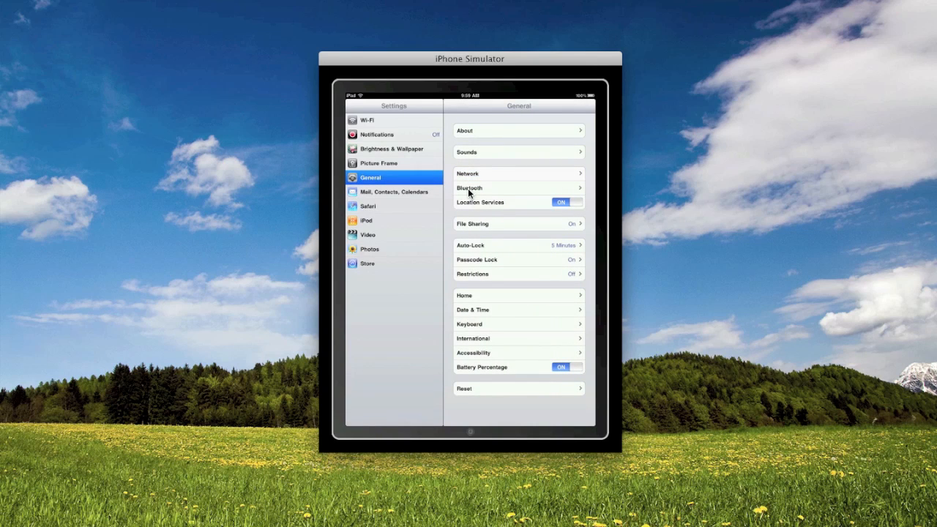
pyautogui.click(469, 188)
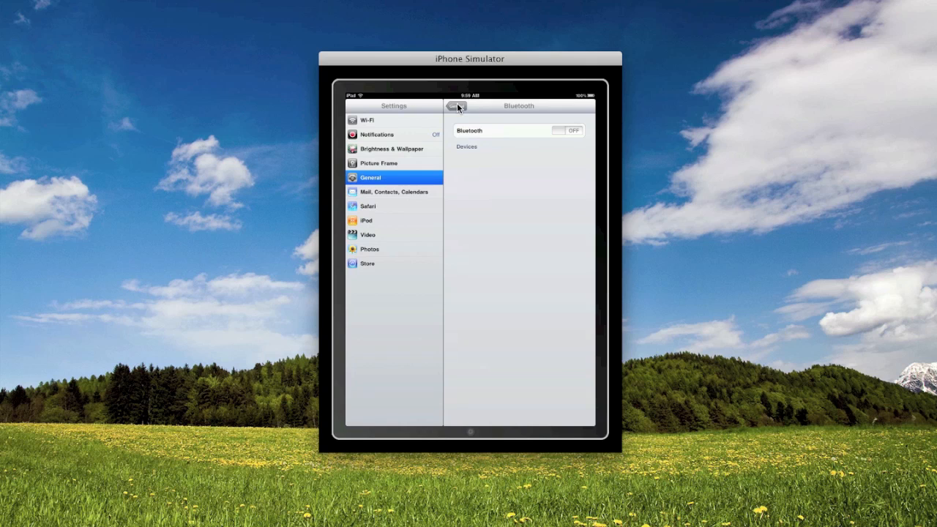
pyautogui.click(457, 106)
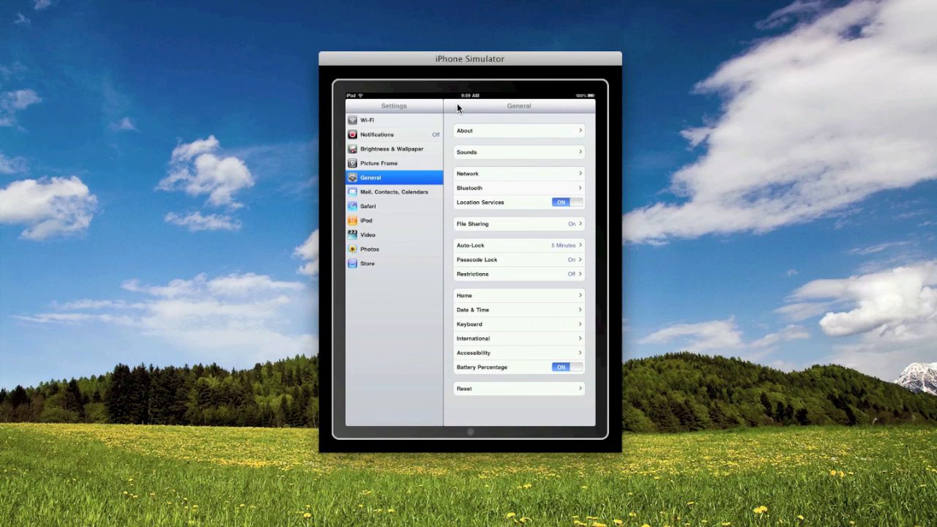
pyautogui.click(517, 223)
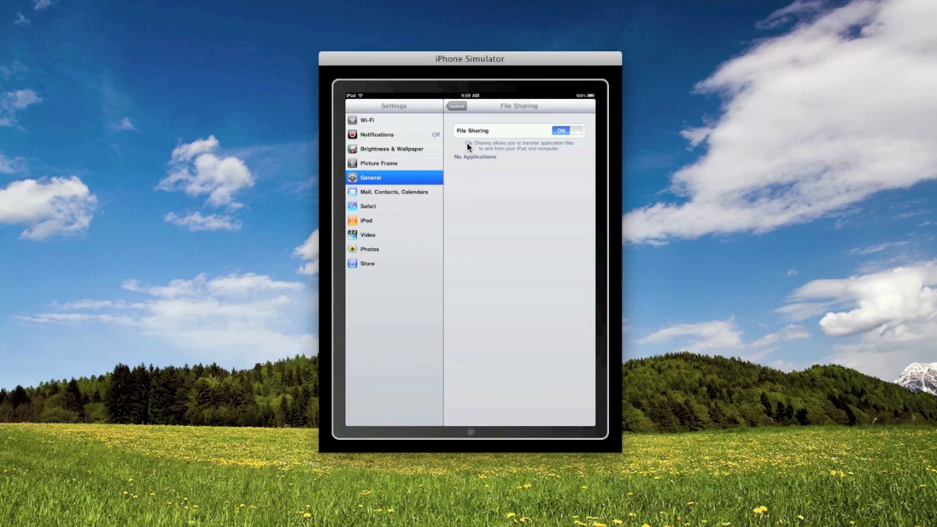
pyautogui.moveTo(515, 160)
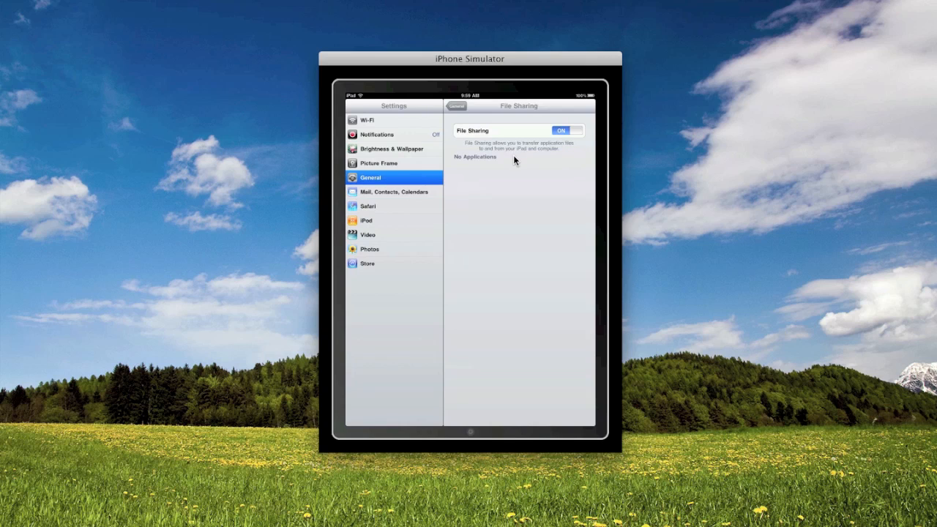
pyautogui.moveTo(510, 158)
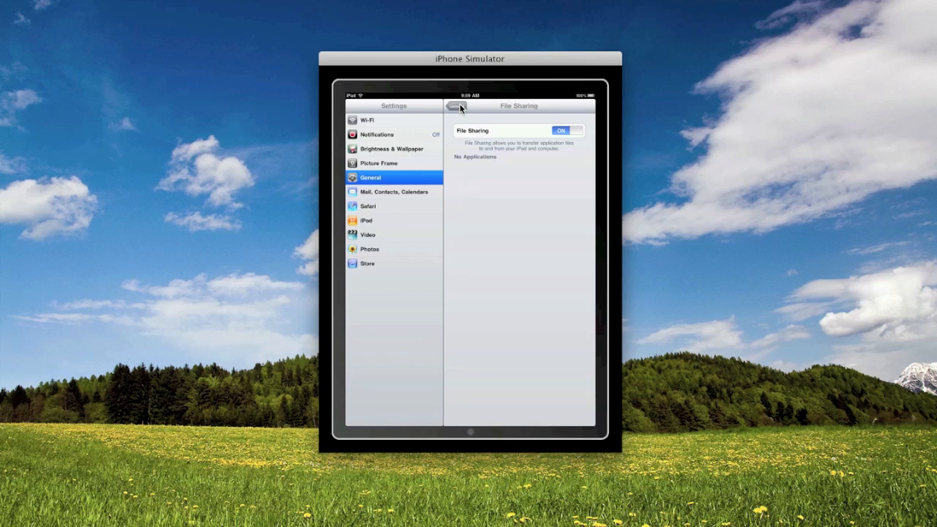
# - Check Auto-Lock's 5 Minutes timeout, then view the Passcode Lock page
pyautogui.click(458, 105)
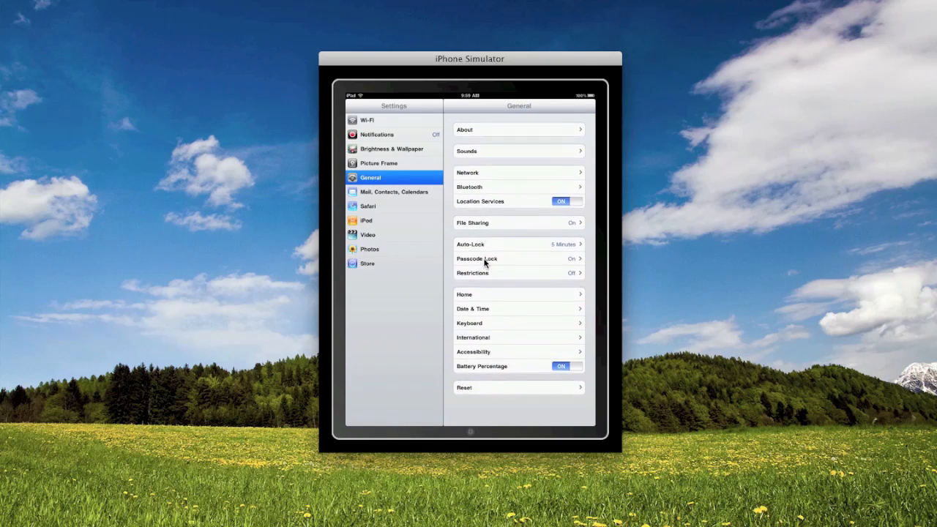
pyautogui.click(518, 244)
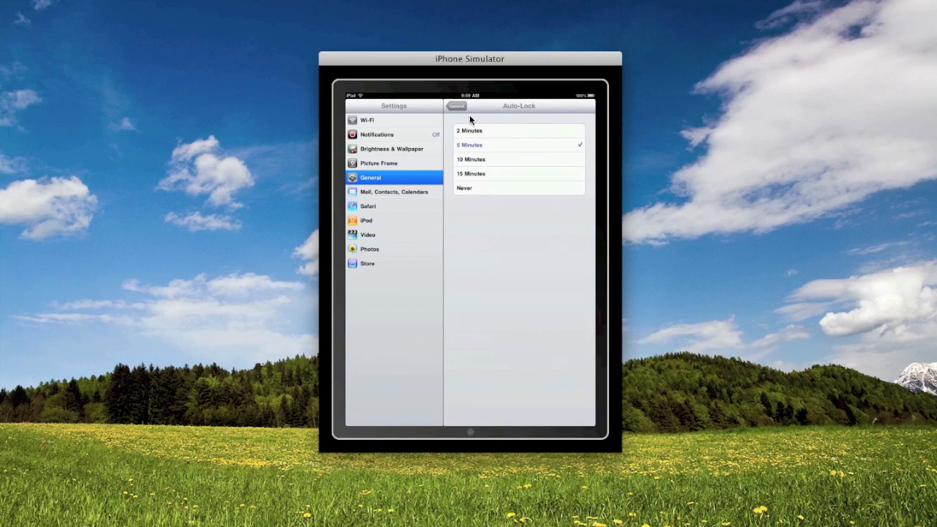
pyautogui.click(456, 106)
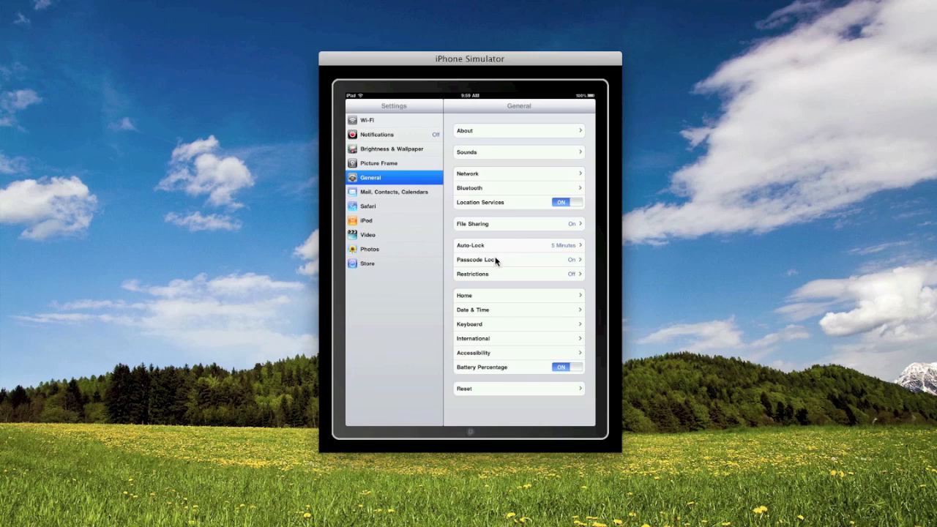
pyautogui.click(472, 259)
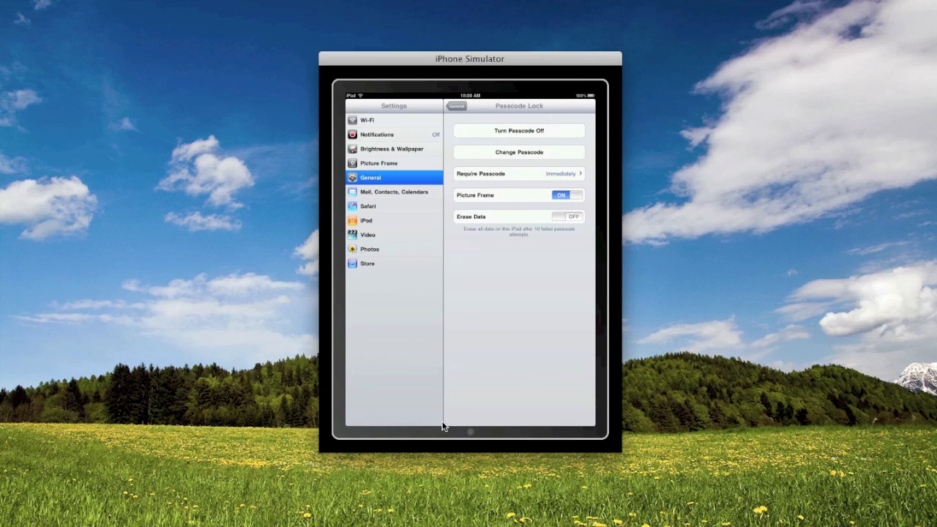
pyautogui.moveTo(450, 416)
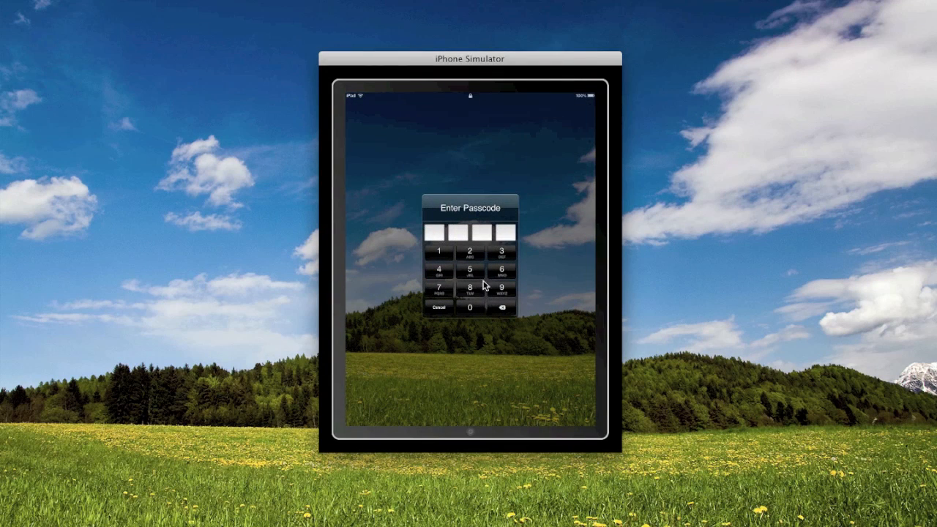
pyautogui.moveTo(449, 251)
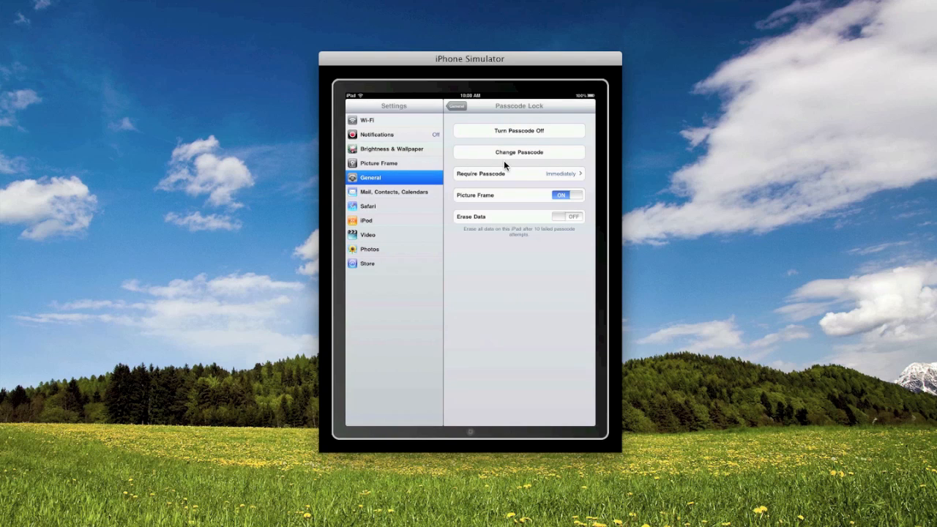
pyautogui.moveTo(515, 161)
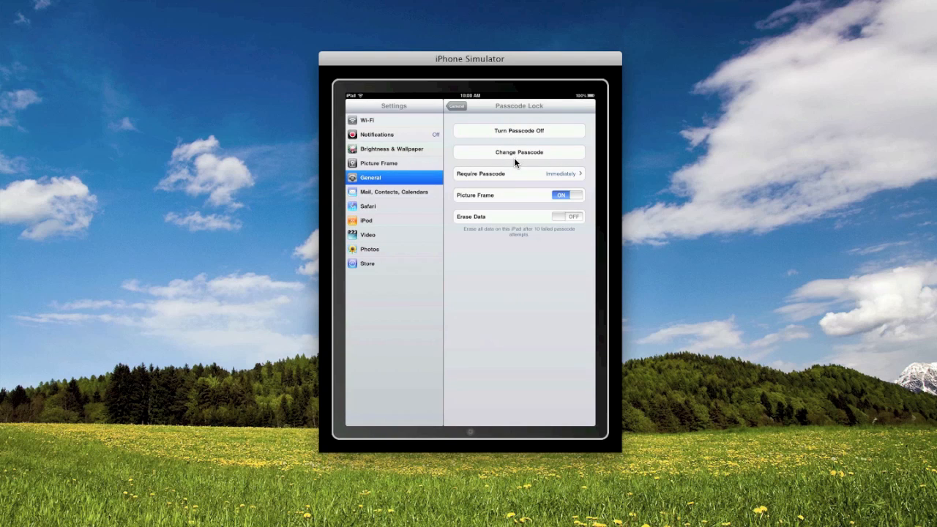
pyautogui.click(518, 152)
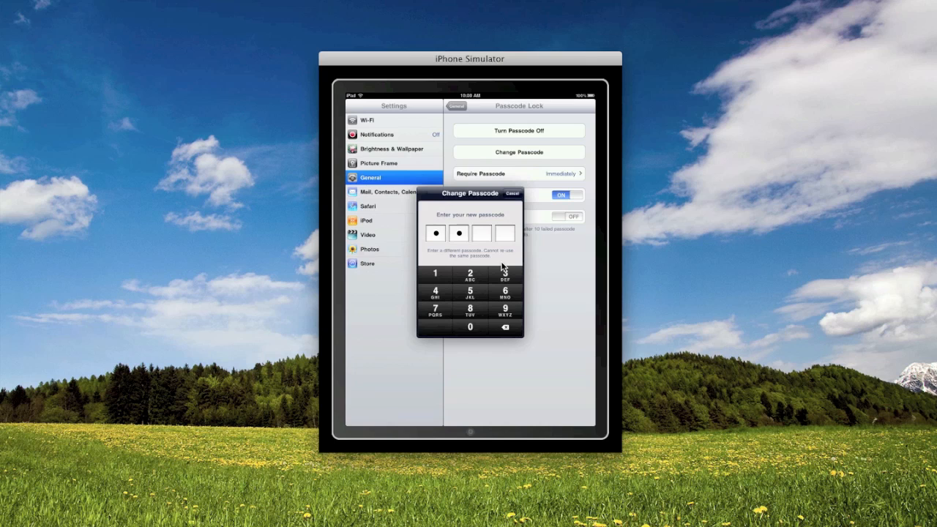
pyautogui.click(513, 193)
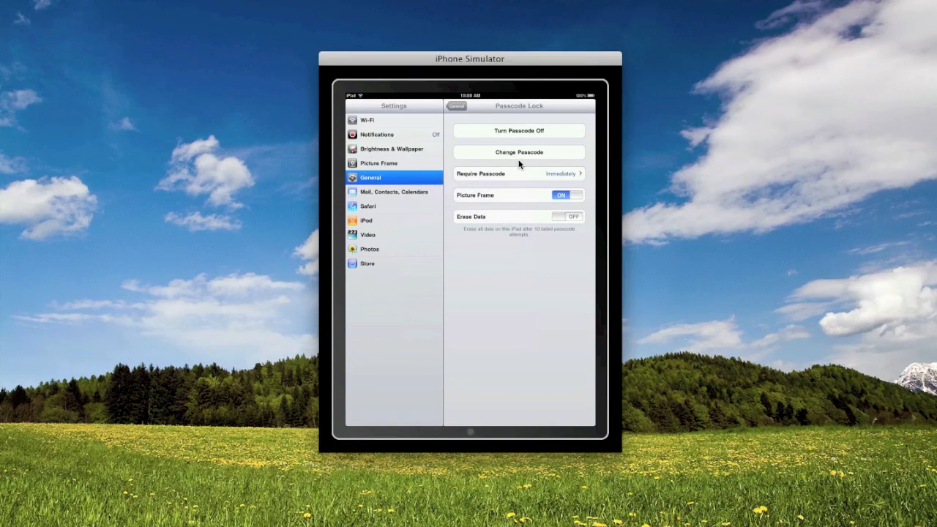
pyautogui.click(518, 173)
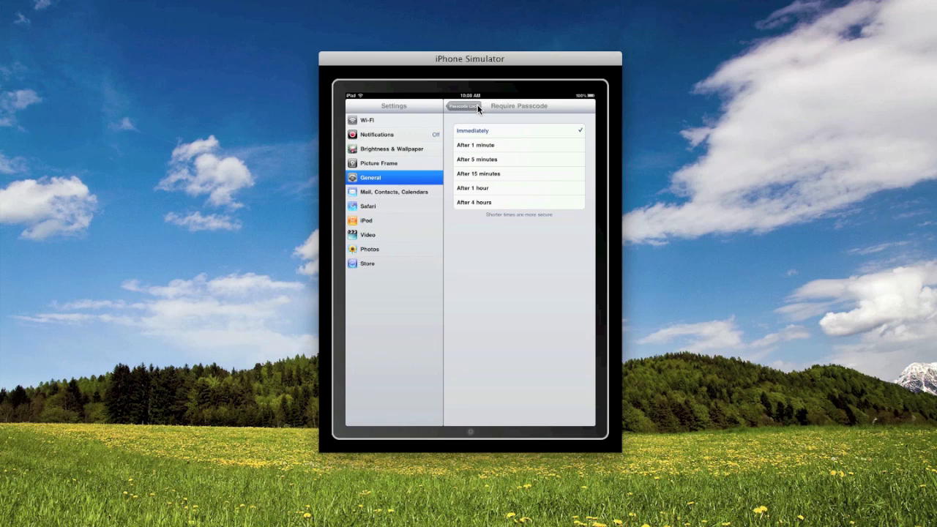
pyautogui.click(463, 105)
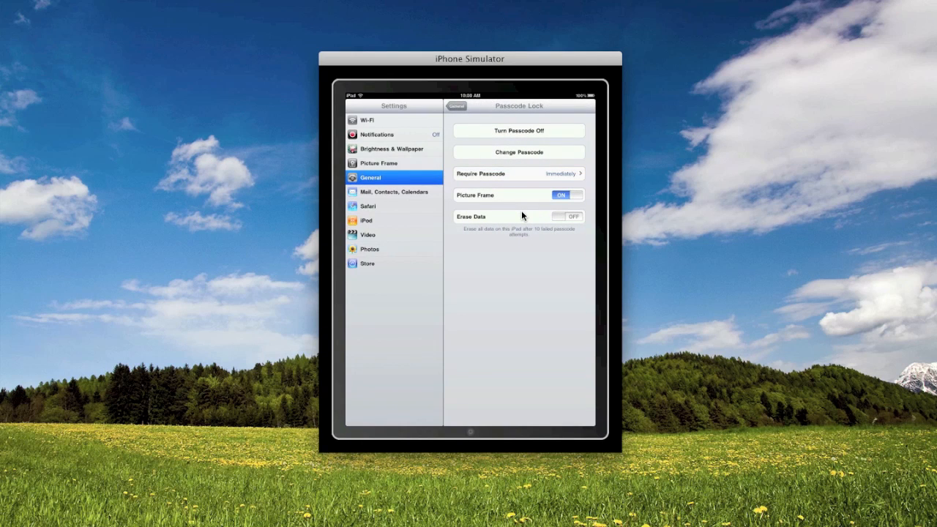
pyautogui.moveTo(513, 227)
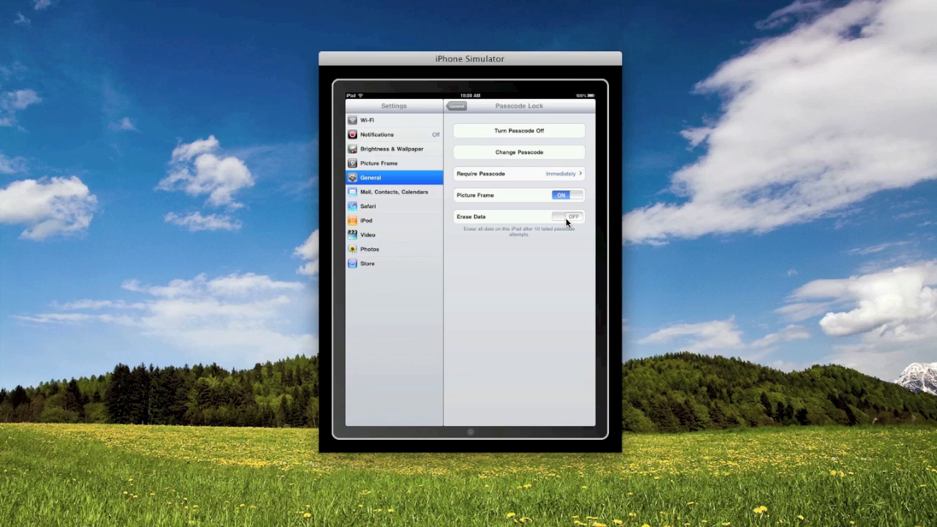
pyautogui.moveTo(405, 200)
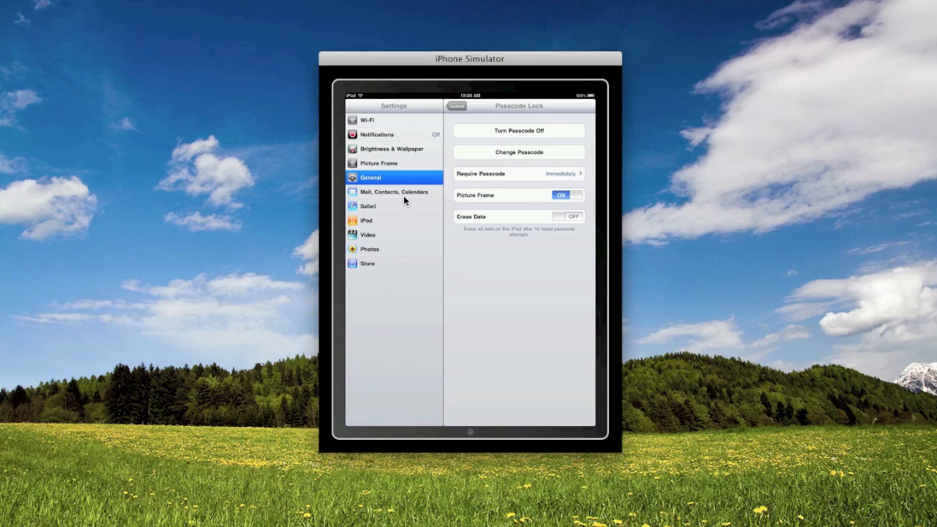
pyautogui.moveTo(405, 197)
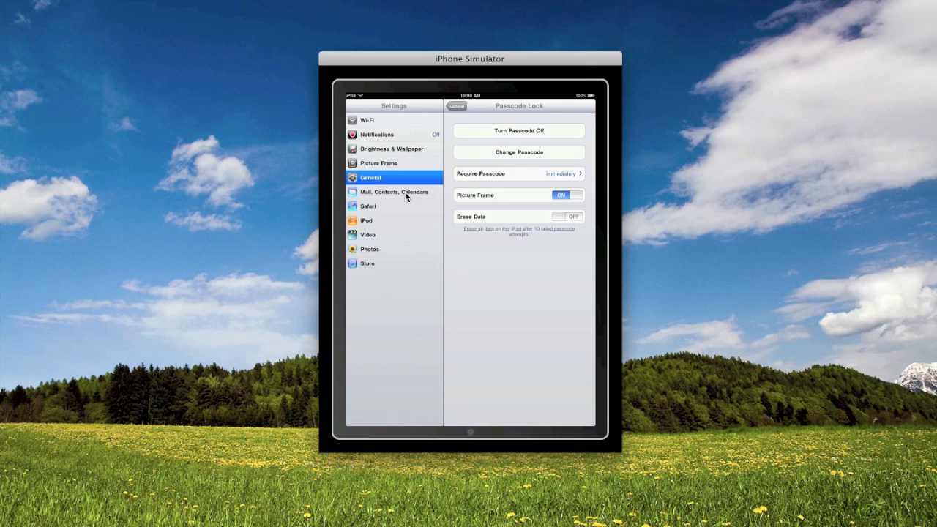
# - Glance through Mail, Contacts, Calendars, Safari, iPod, Video and Photos settings
pyautogui.click(394, 192)
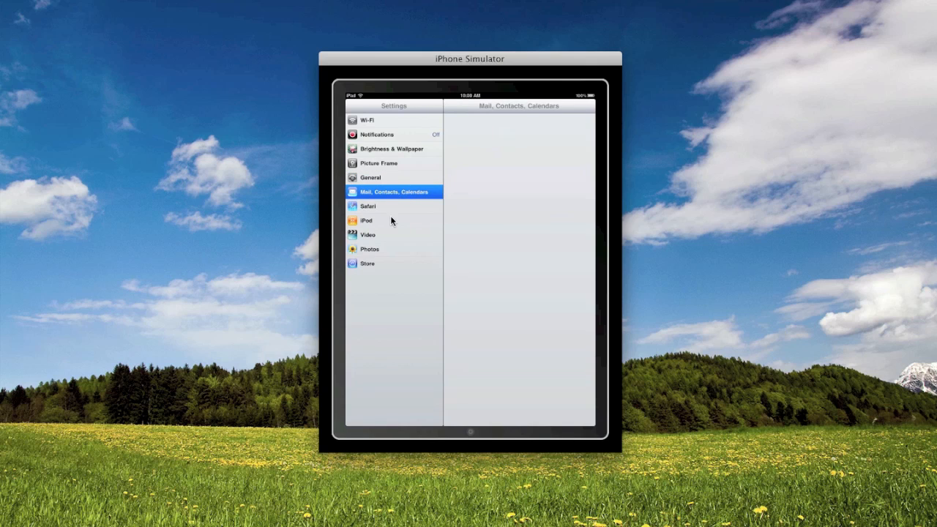
pyautogui.click(367, 206)
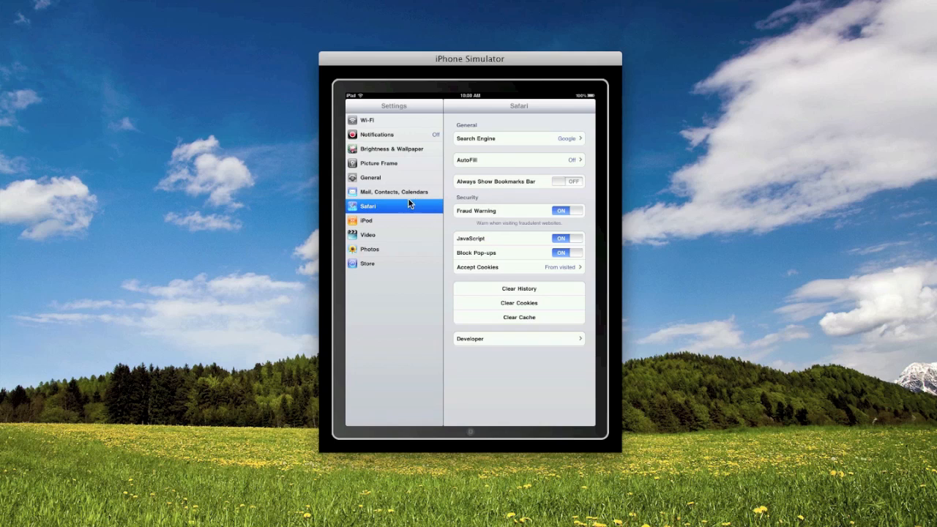
pyautogui.click(366, 220)
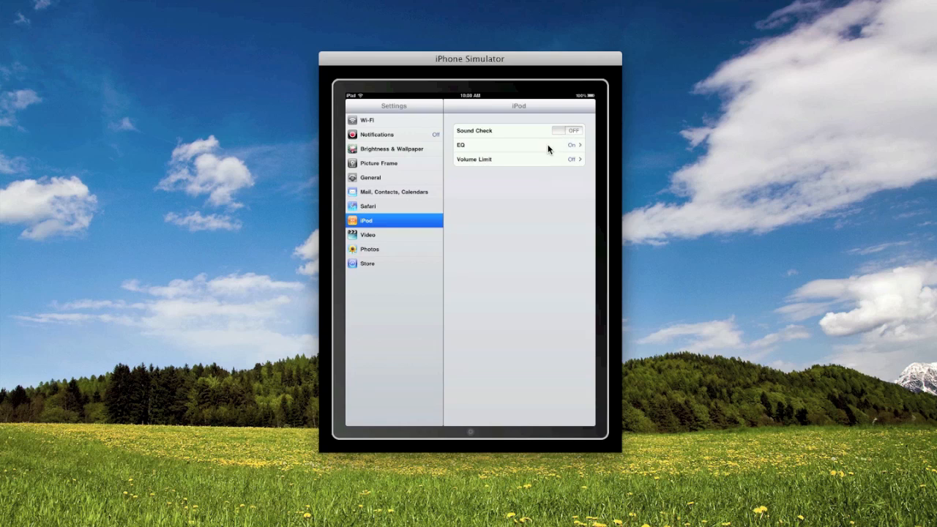
pyautogui.moveTo(531, 189)
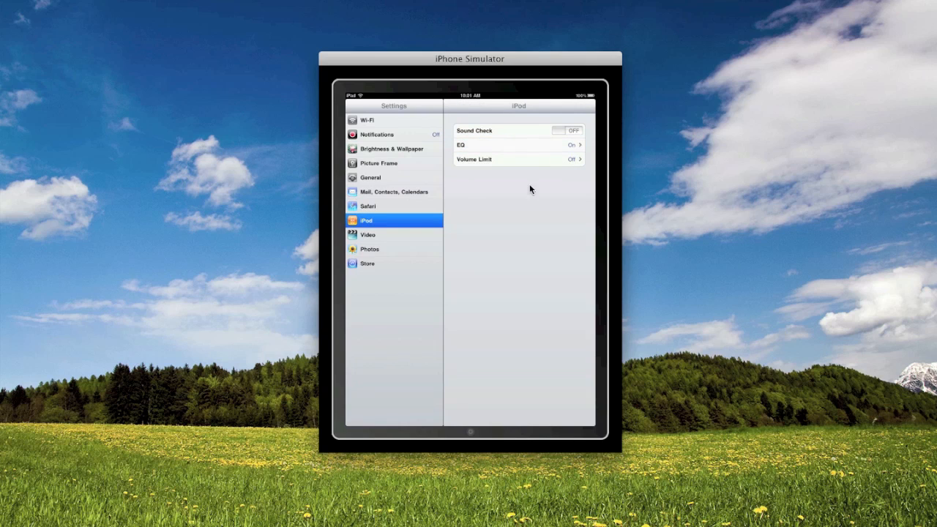
pyautogui.click(367, 234)
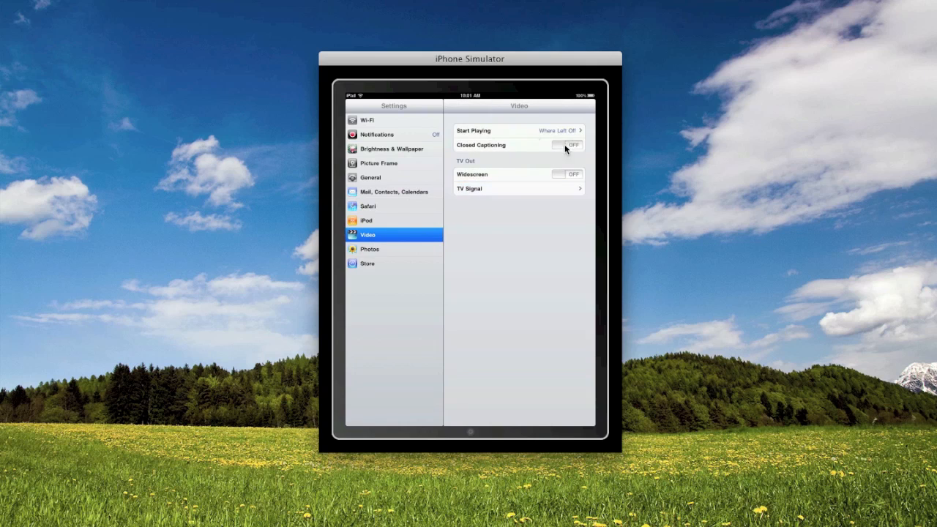
pyautogui.click(369, 249)
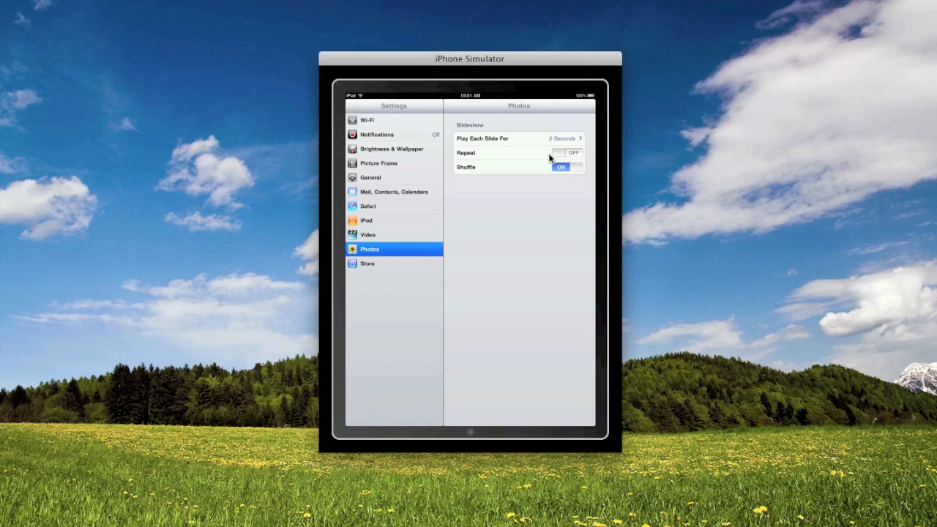
pyautogui.click(367, 262)
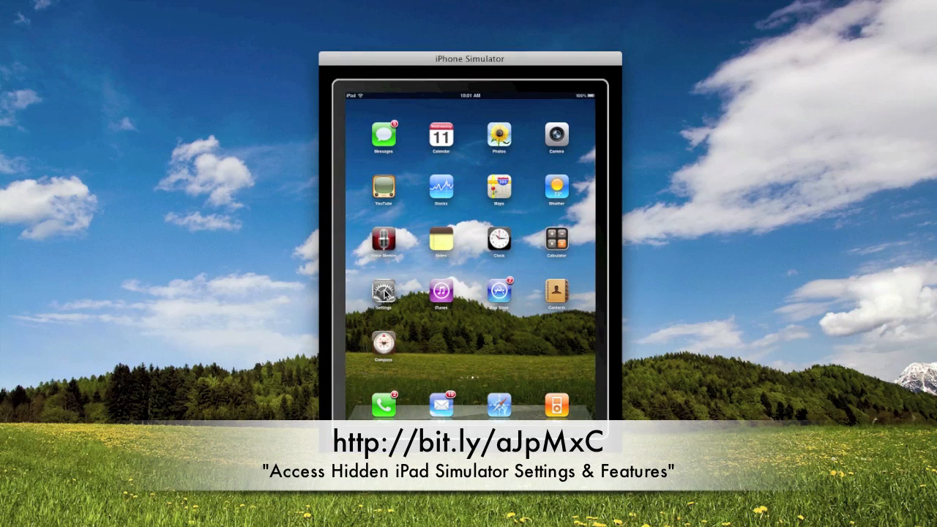
pyautogui.moveTo(388, 318)
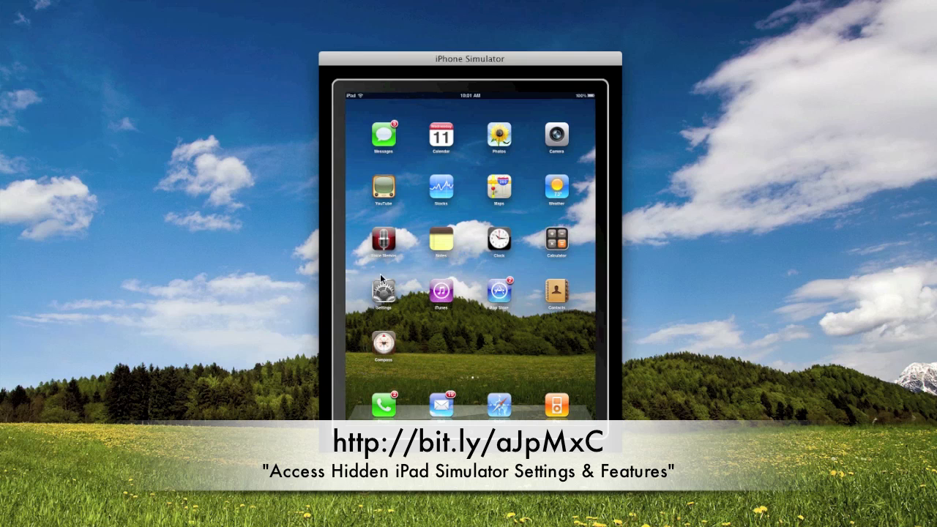
pyautogui.moveTo(379, 139)
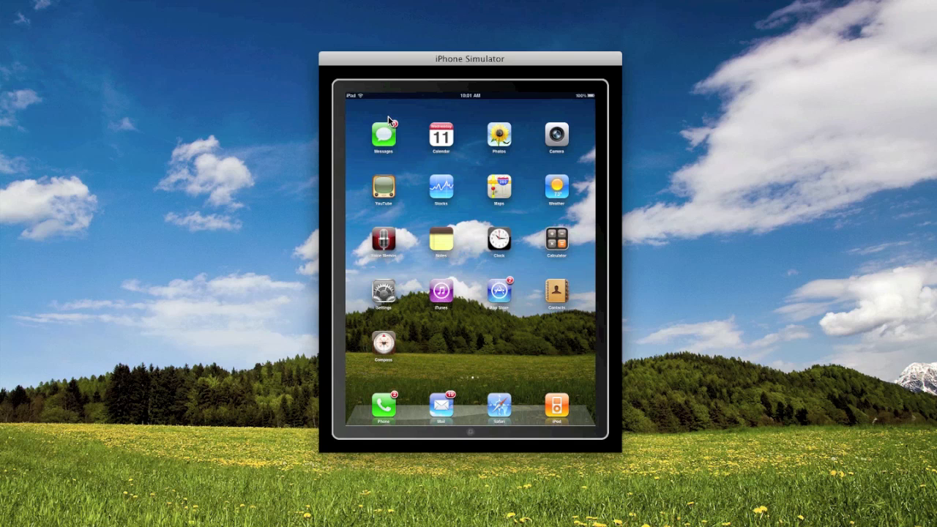
pyautogui.moveTo(492, 139)
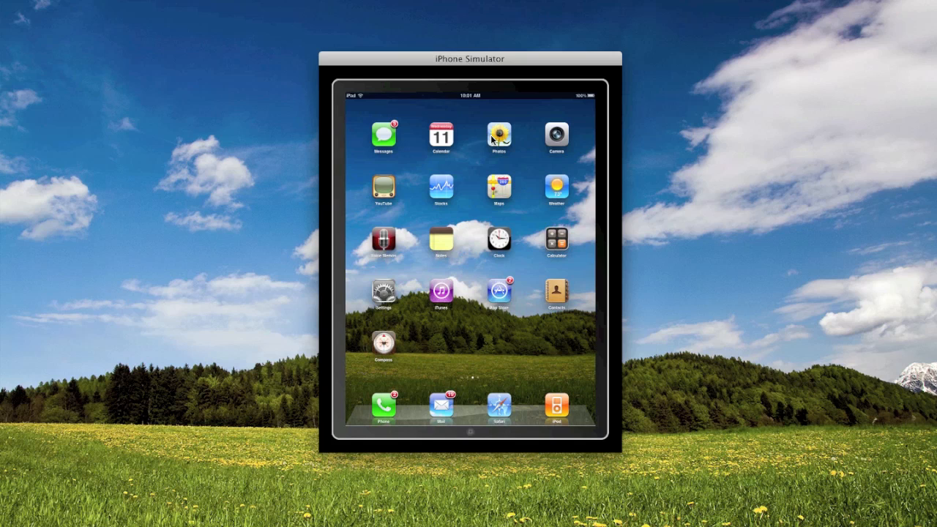
pyautogui.moveTo(493, 109)
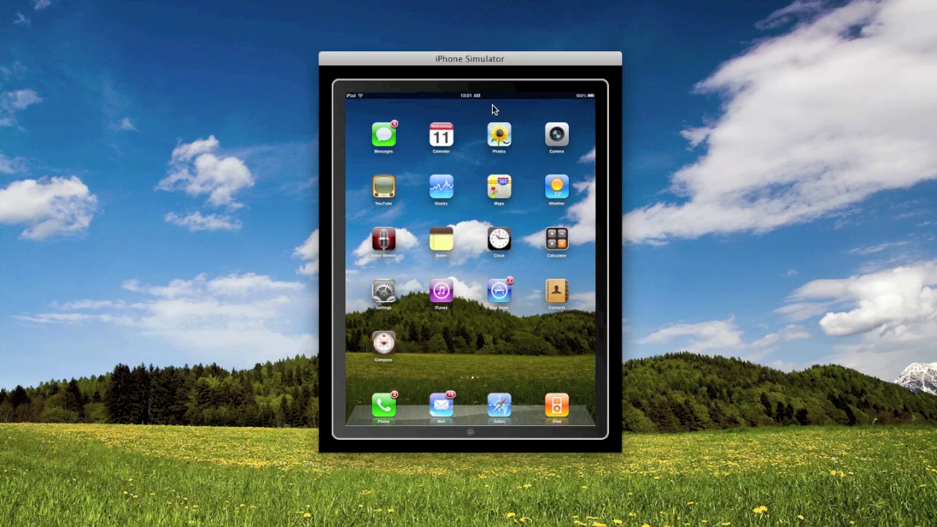
pyautogui.moveTo(453, 100)
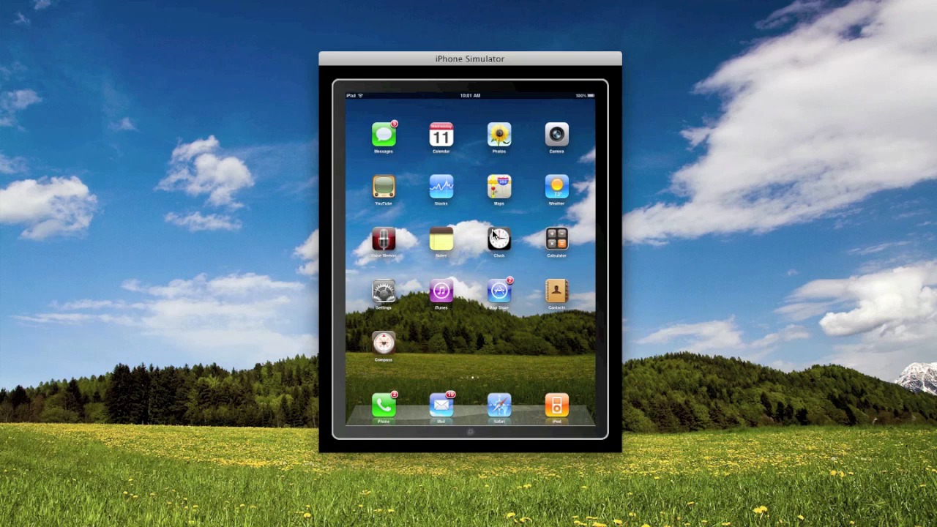
pyautogui.moveTo(498, 252)
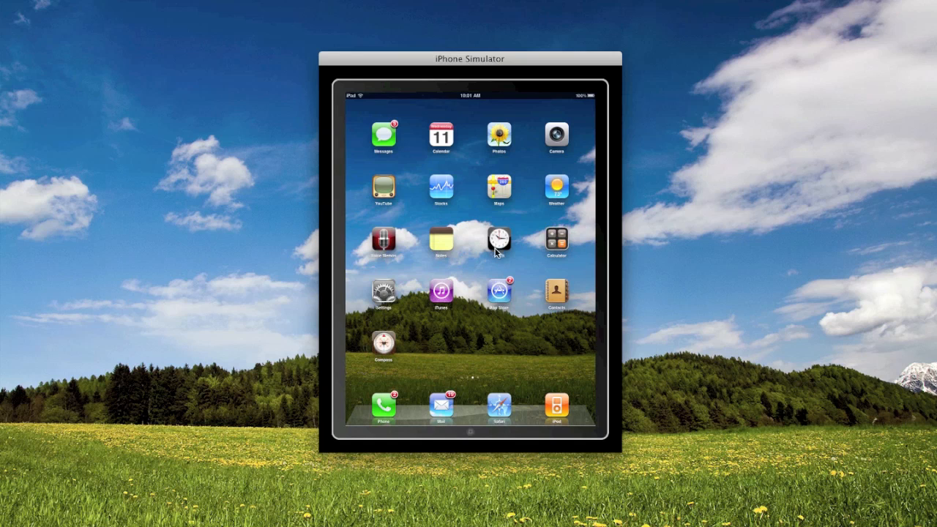
pyautogui.moveTo(423, 264)
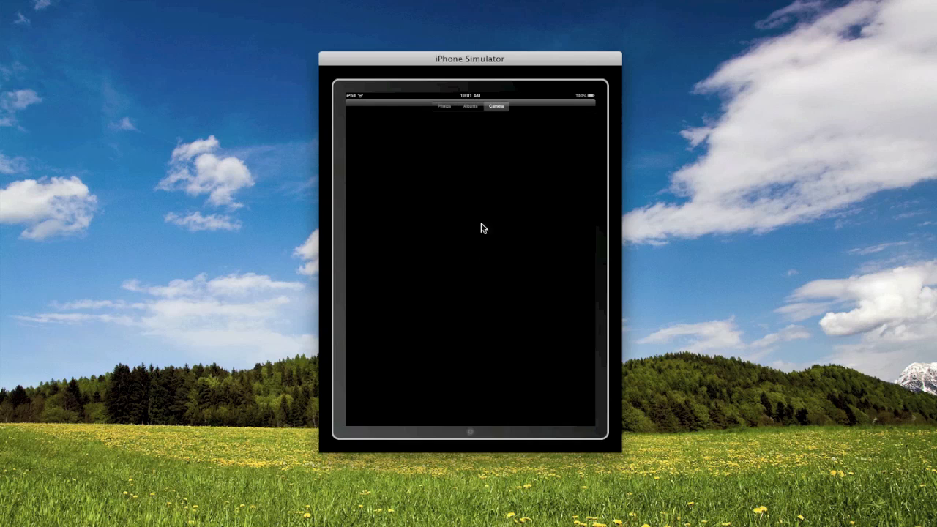
# - Show the Photos albums list: Saved Photos, Hawaii, Slovenia, Graduation Day
pyautogui.click(483, 106)
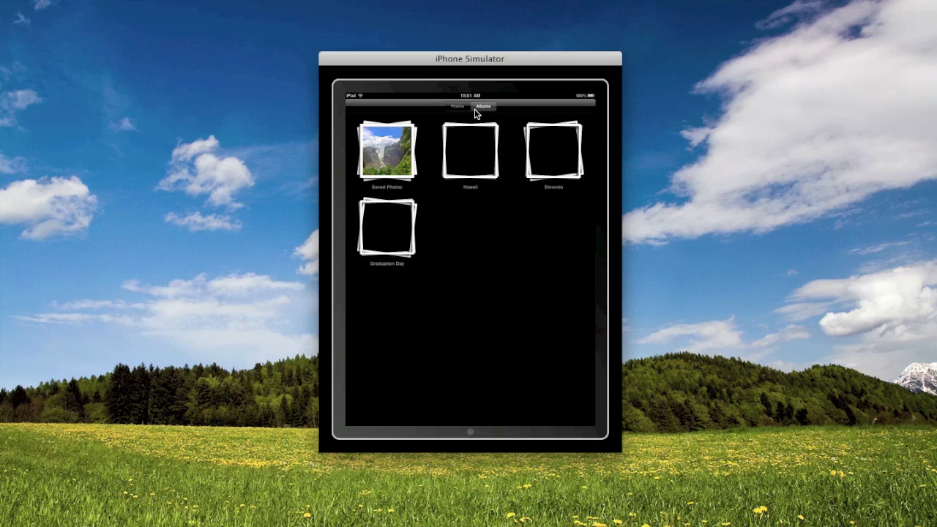
# - View the photo grid, then open Saved Photos and scrub to the waterfall photo
pyautogui.click(457, 106)
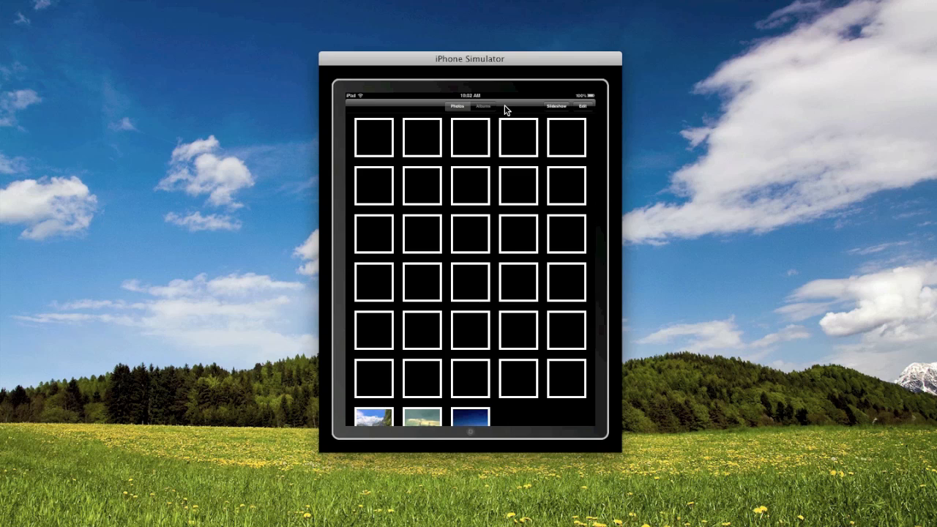
pyautogui.moveTo(500, 107)
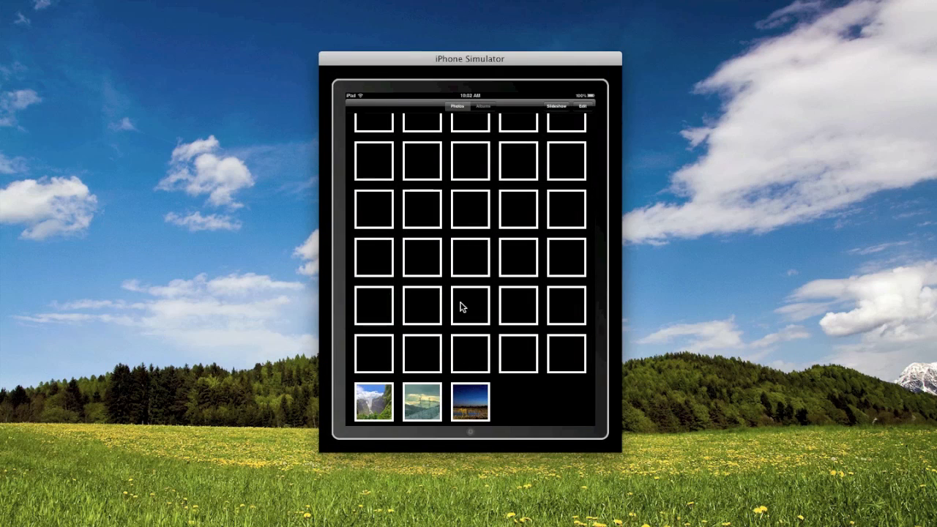
pyautogui.click(482, 107)
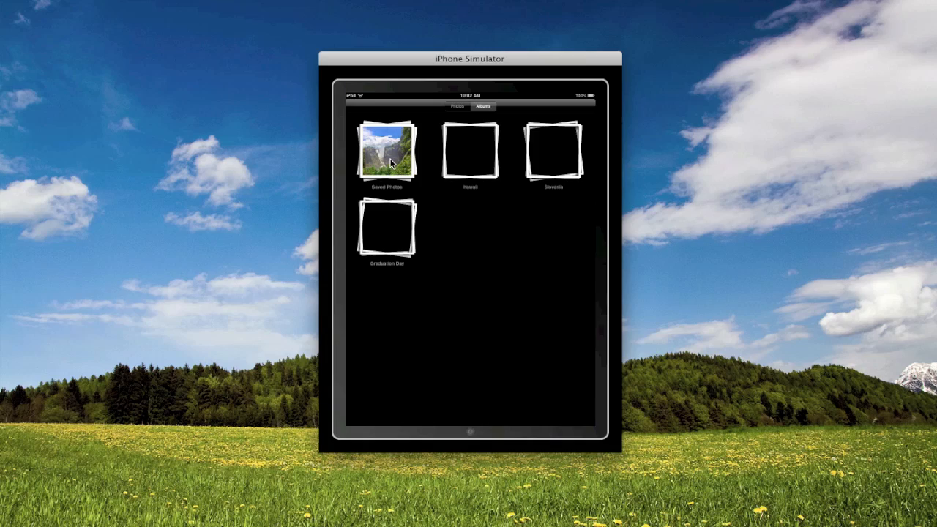
pyautogui.click(386, 150)
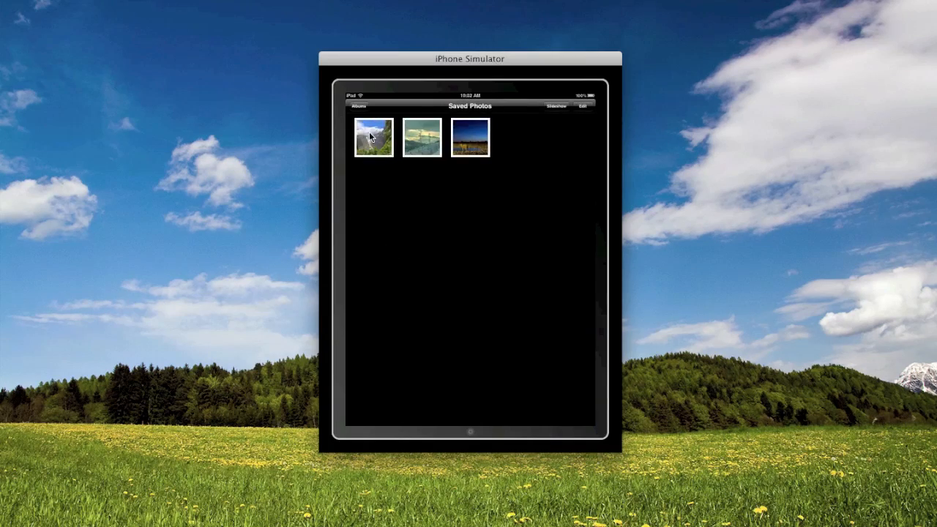
pyautogui.click(373, 138)
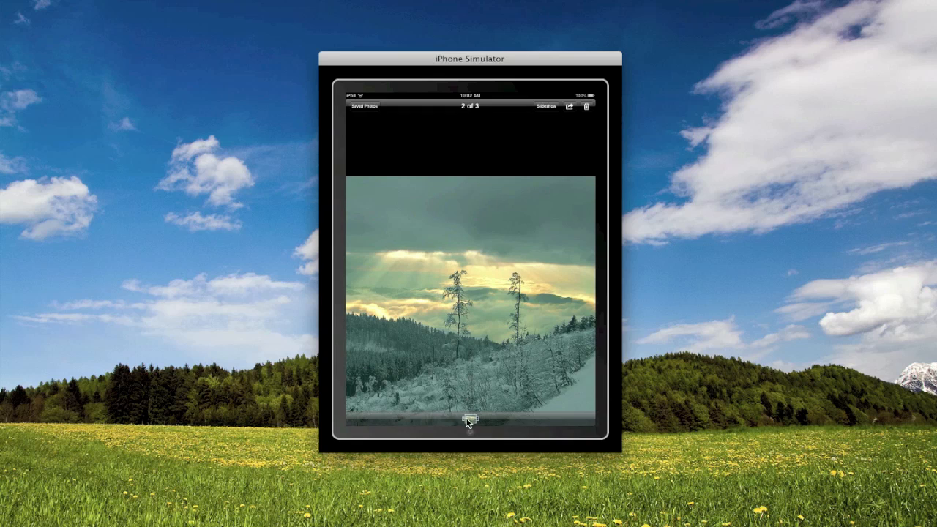
pyautogui.click(467, 422)
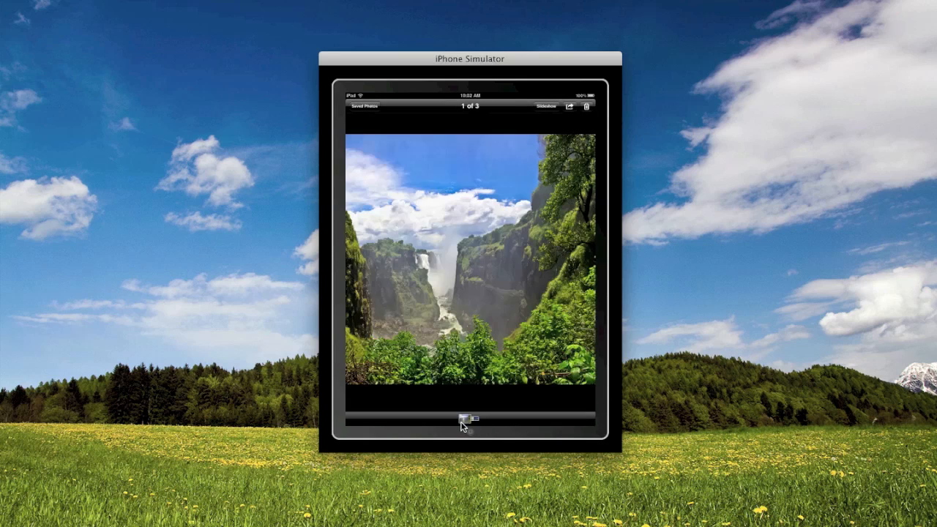
# - Return to the Saved Photos album and bring up Slideshow Options
pyautogui.click(546, 106)
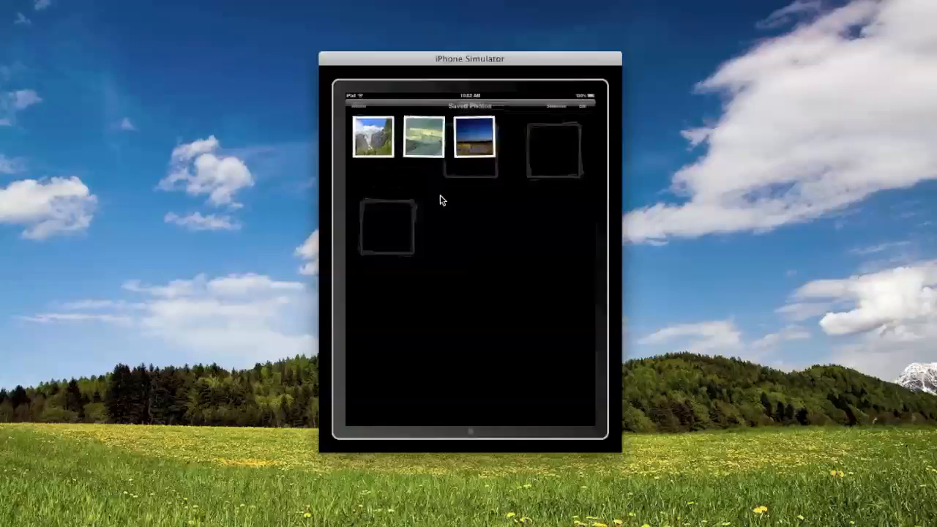
pyautogui.click(546, 106)
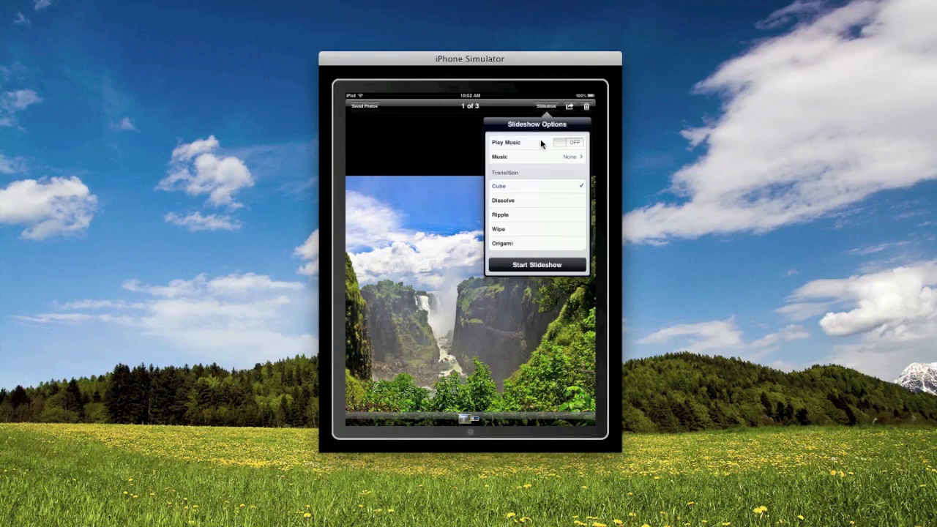
pyautogui.click(536, 265)
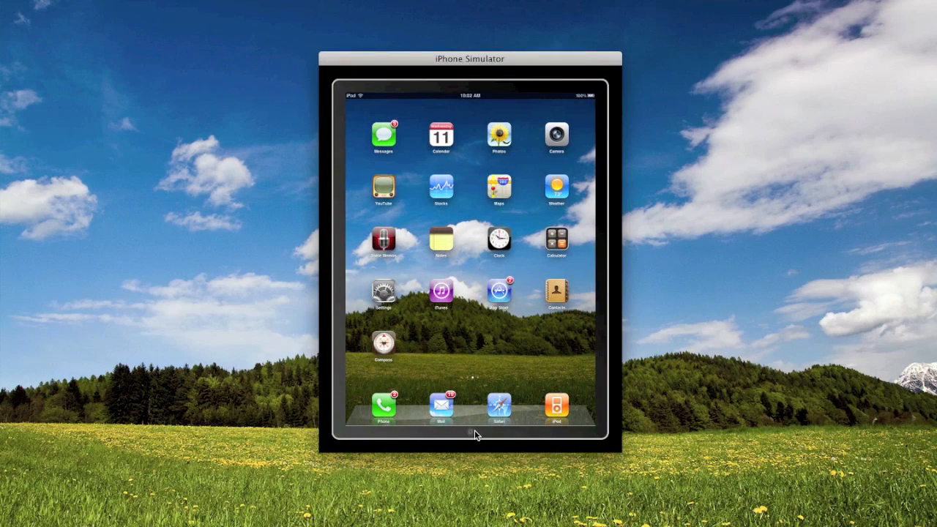
pyautogui.moveTo(440, 187)
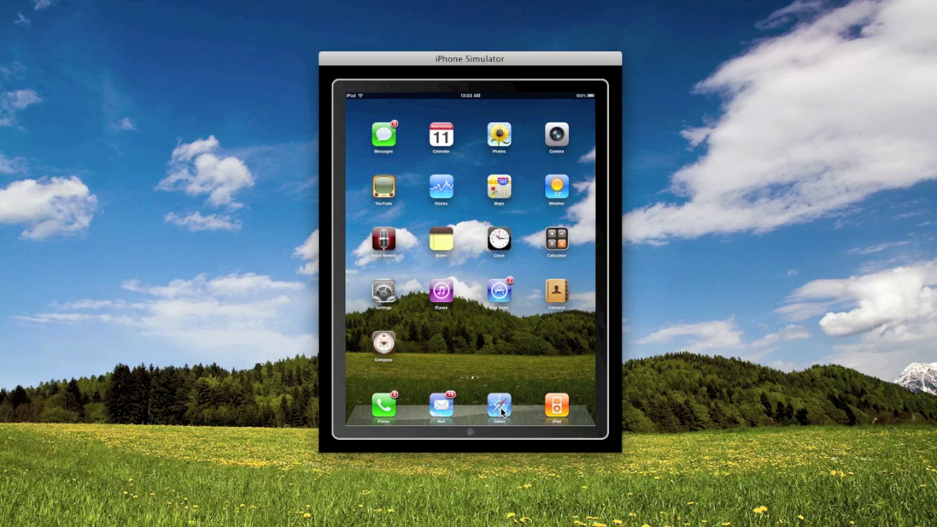
# - Launch Safari from the dock, showing a blank untitled page
pyautogui.click(498, 405)
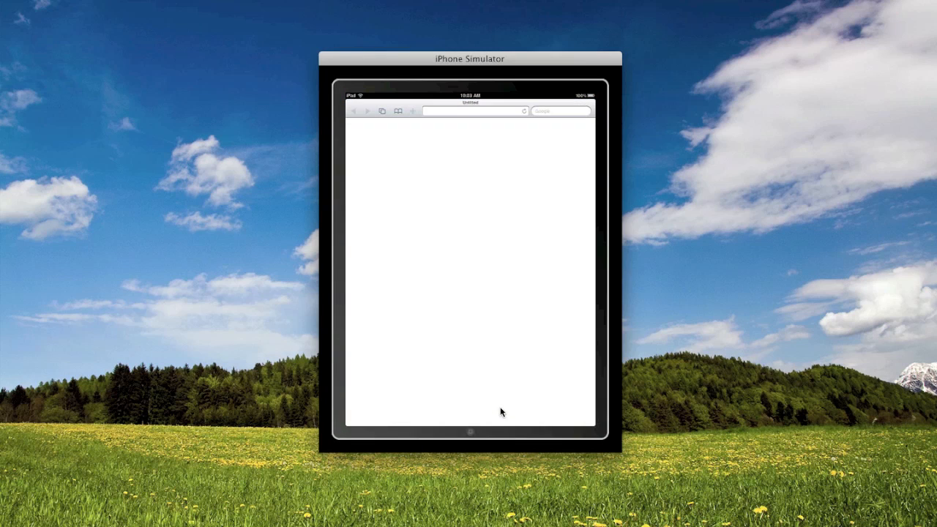
pyautogui.moveTo(390, 118)
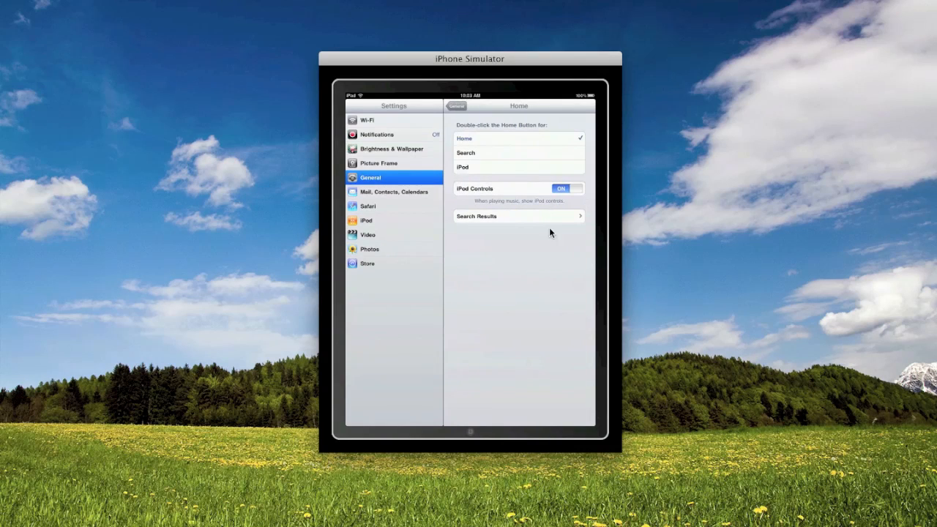
pyautogui.moveTo(479, 167)
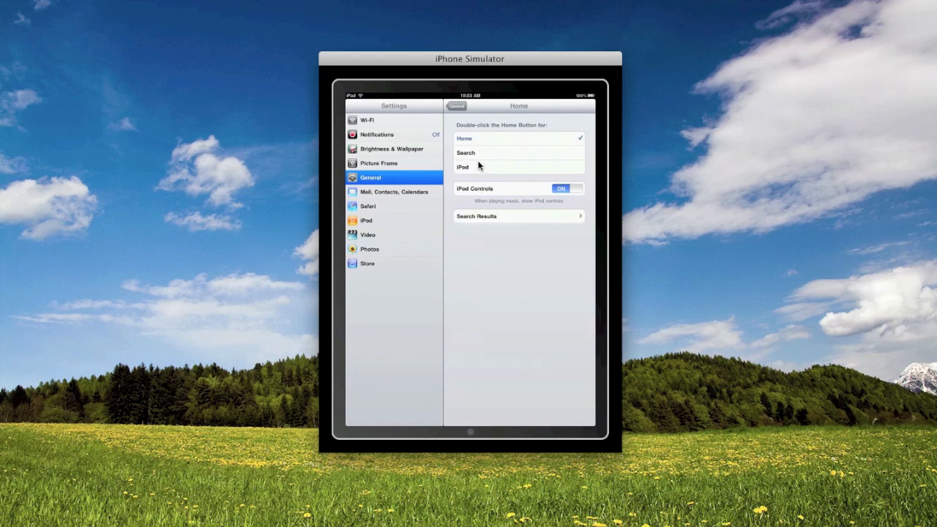
# - Set Home double-press to open iPod, then return to the General settings list
pyautogui.click(462, 166)
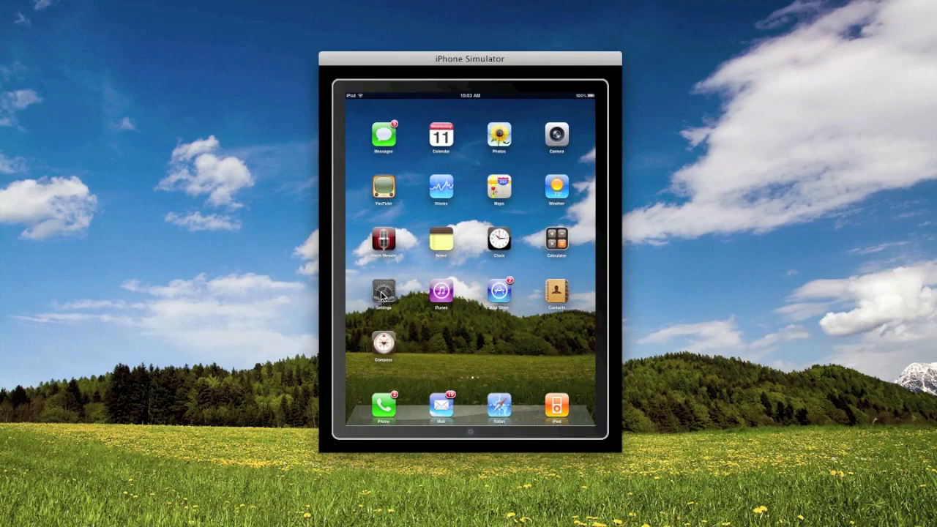
pyautogui.click(383, 293)
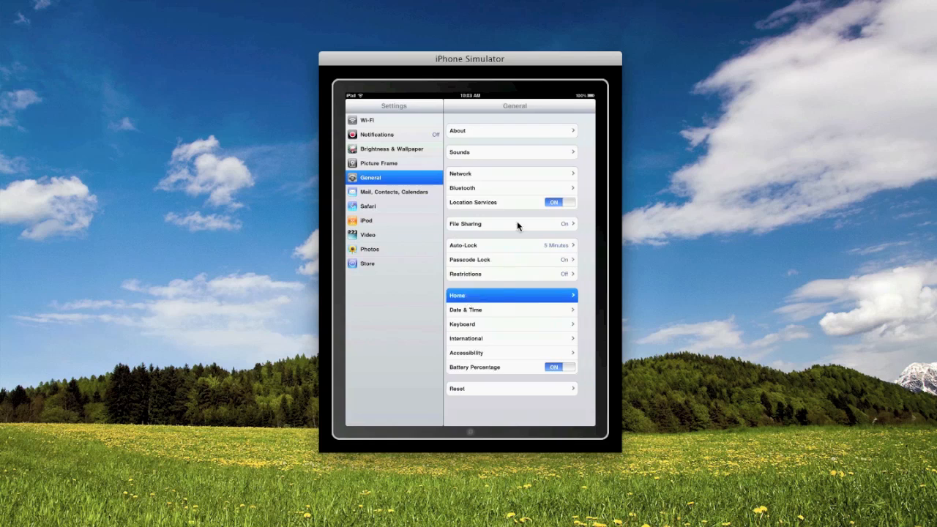
pyautogui.click(511, 295)
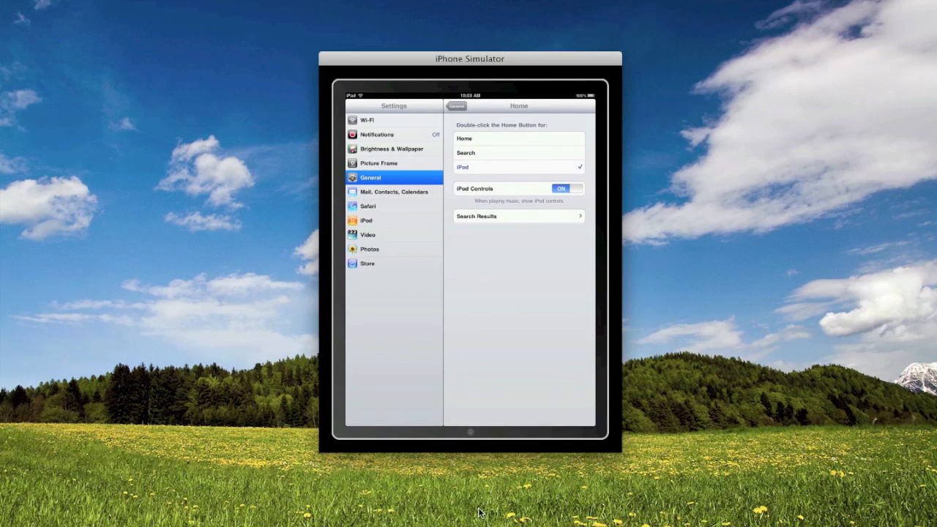
pyautogui.moveTo(470, 436)
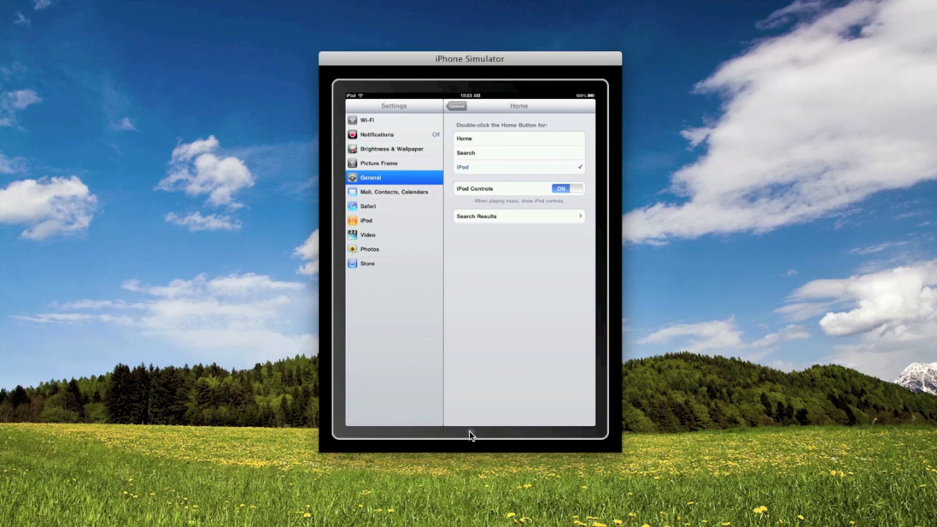
pyautogui.click(483, 138)
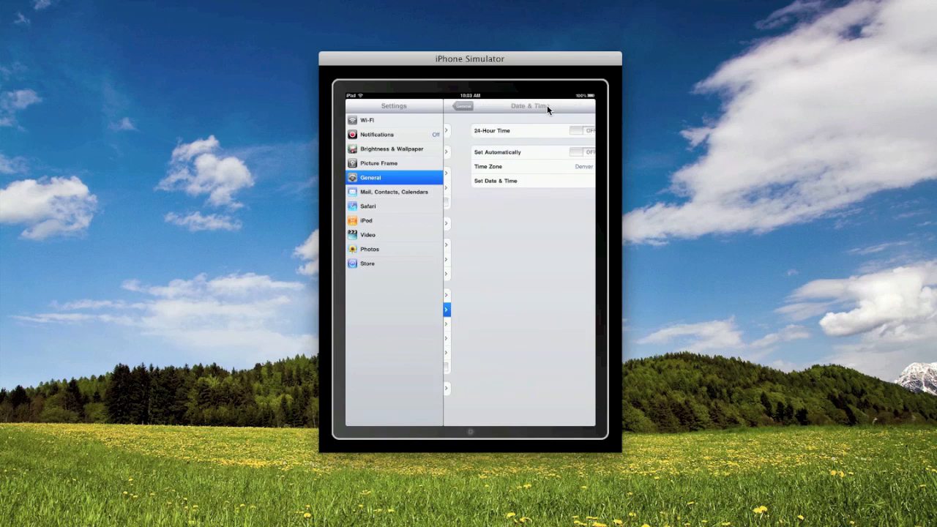
# - Toggle 24-Hour Time on and off, then look through the Spanish keyboard layout settings
pyautogui.click(567, 130)
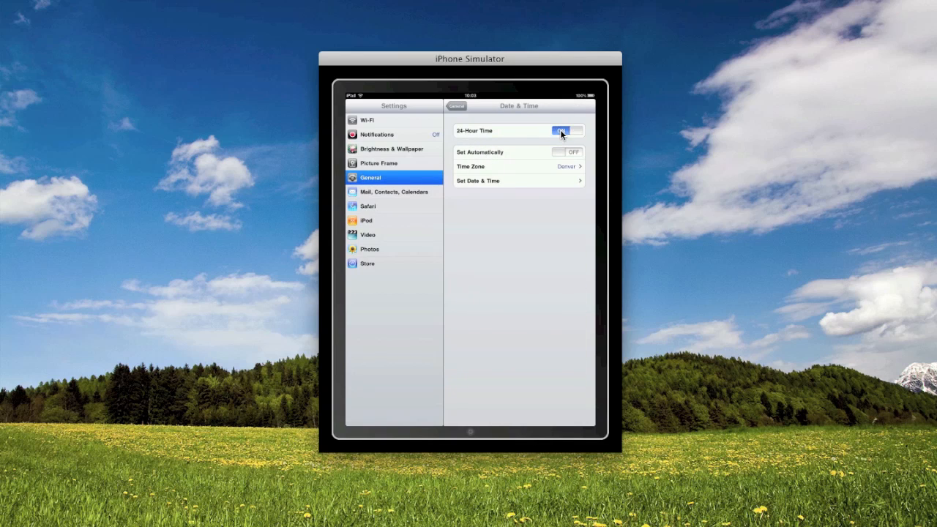
pyautogui.click(567, 131)
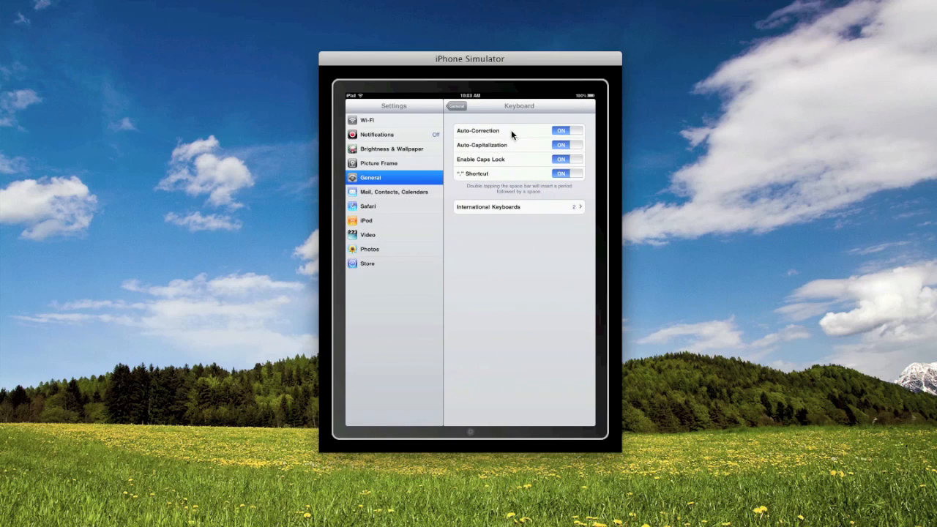
pyautogui.click(518, 206)
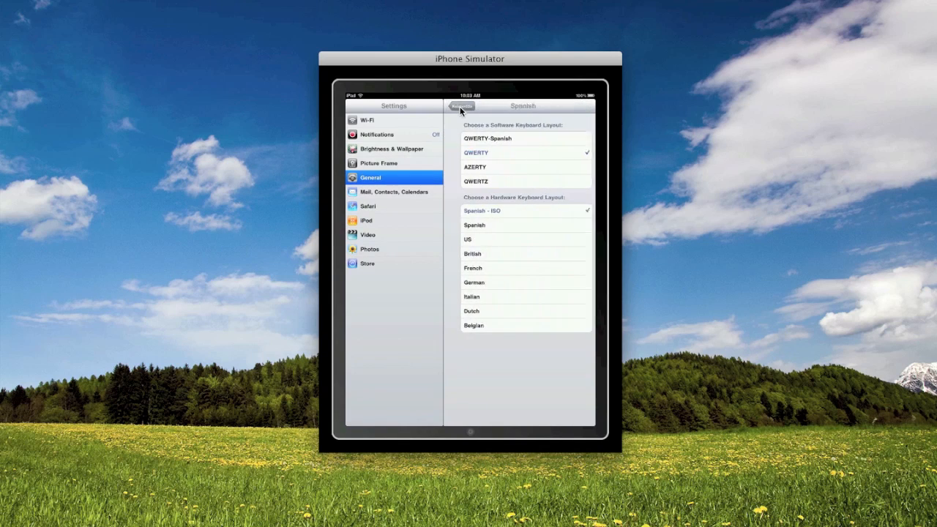
pyautogui.click(460, 106)
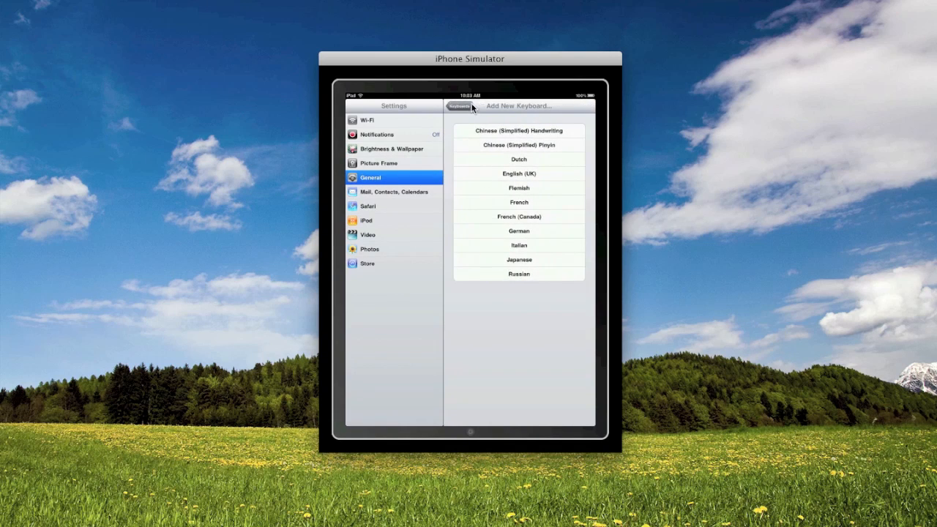
pyautogui.click(458, 106)
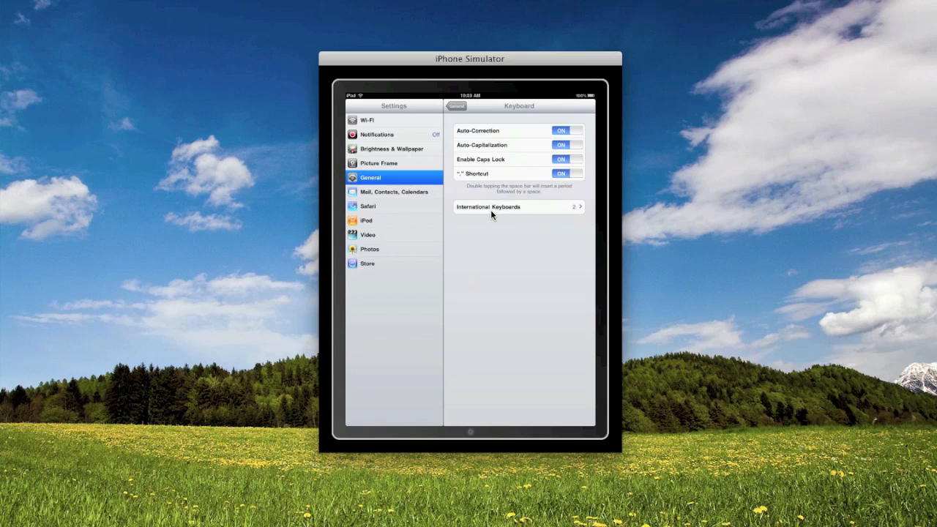
# - Browse the international keyboards, return to General, and switch Accessibility Inspector on
pyautogui.click(517, 206)
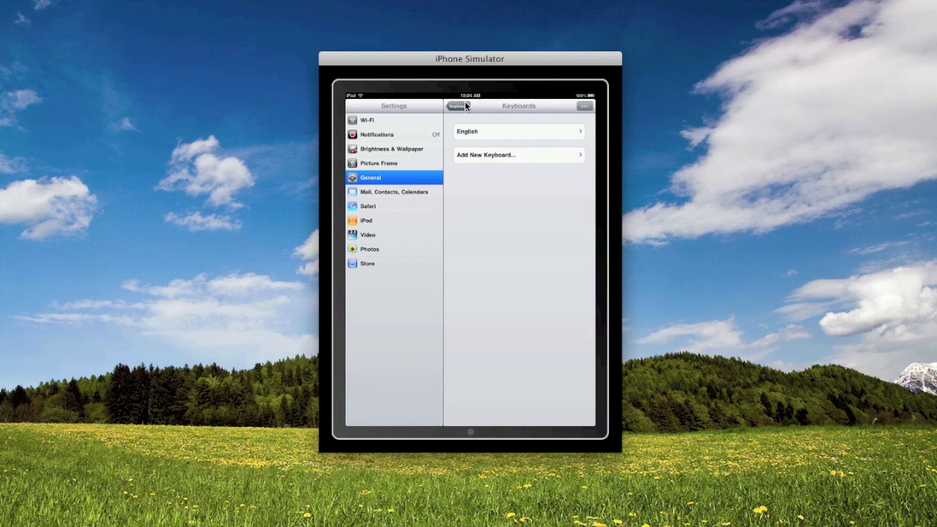
pyautogui.click(455, 106)
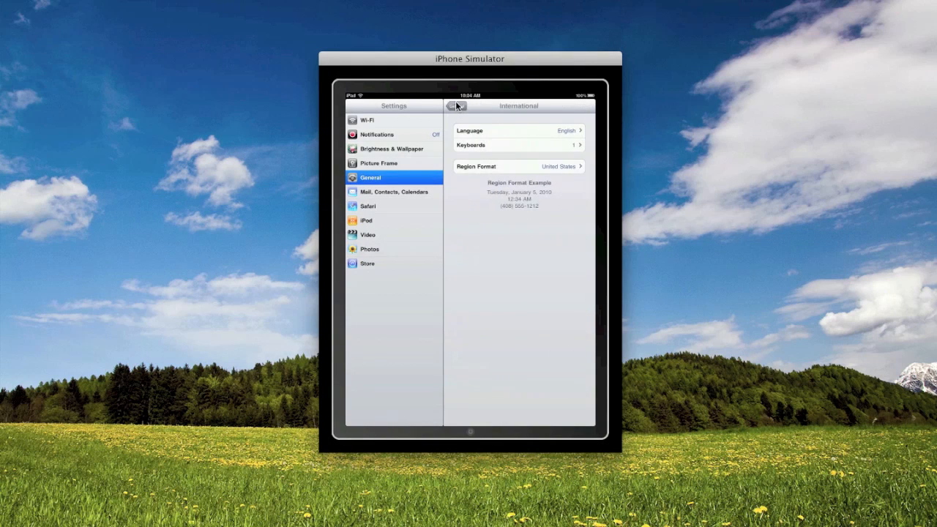
pyautogui.click(457, 106)
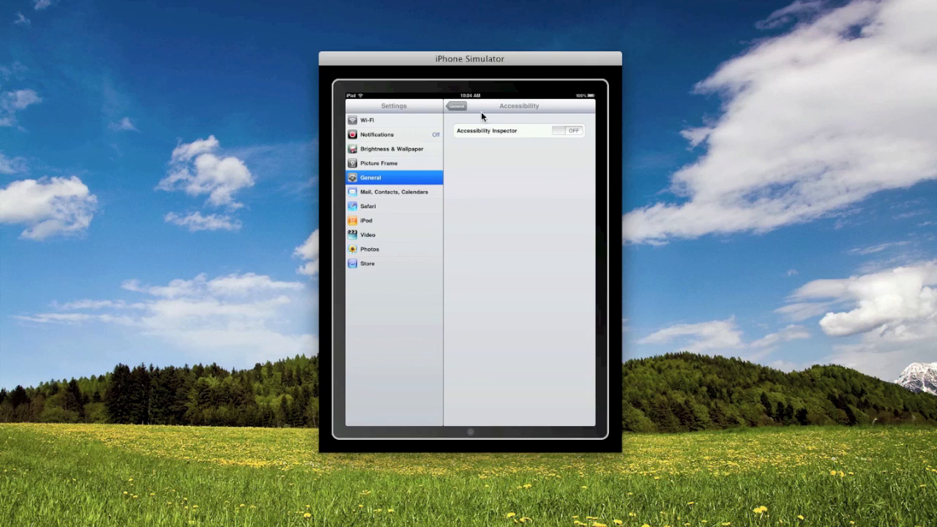
pyautogui.click(456, 107)
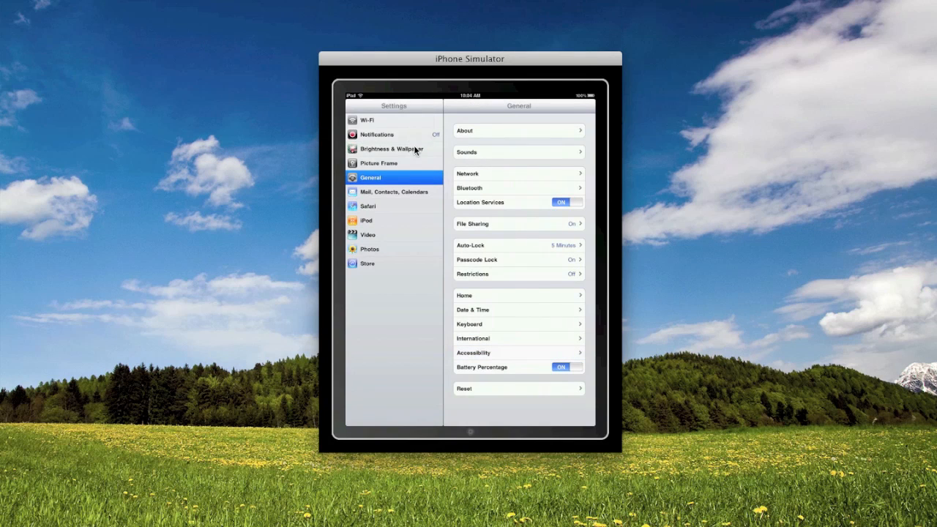
pyautogui.click(474, 353)
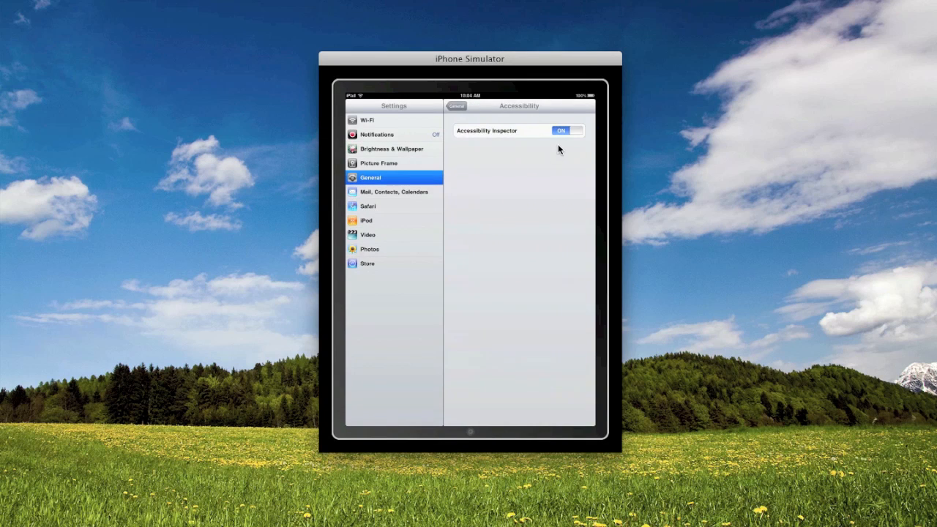
pyautogui.moveTo(560, 163)
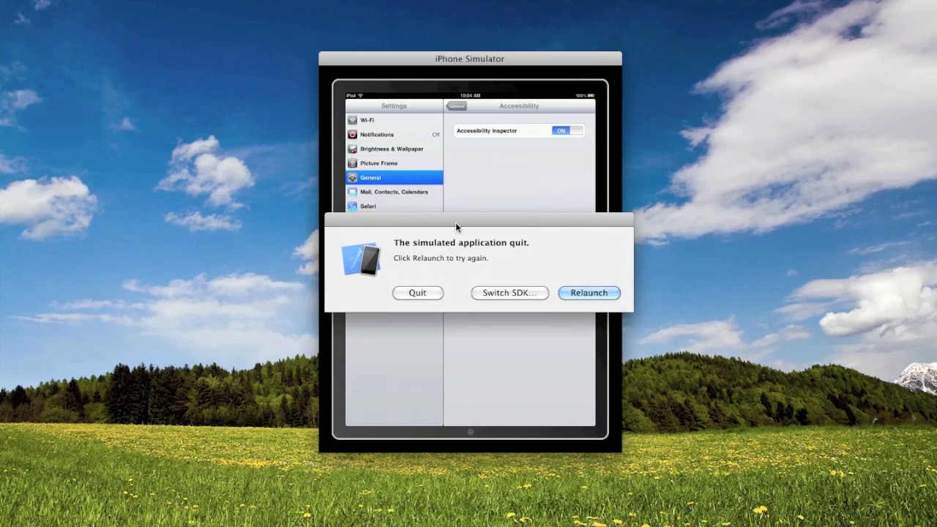
# - Relaunch the crashed app, then slide to unlock the iPad
pyautogui.click(588, 293)
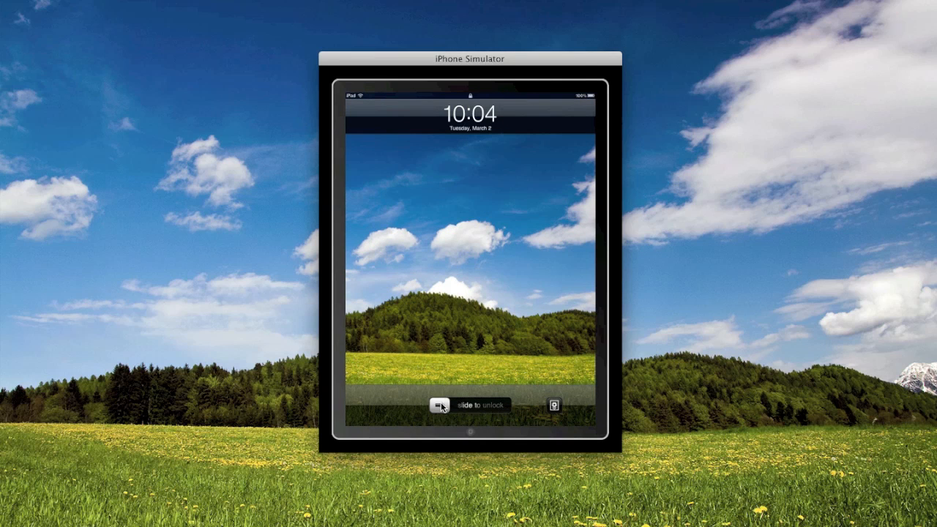
pyautogui.moveTo(439, 405); pyautogui.dragTo(512, 405)
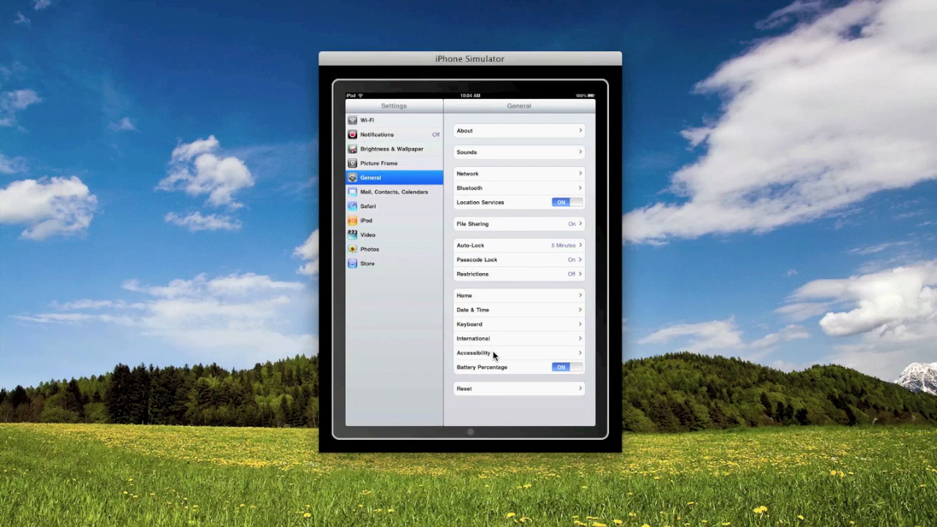
pyautogui.moveTo(527, 366)
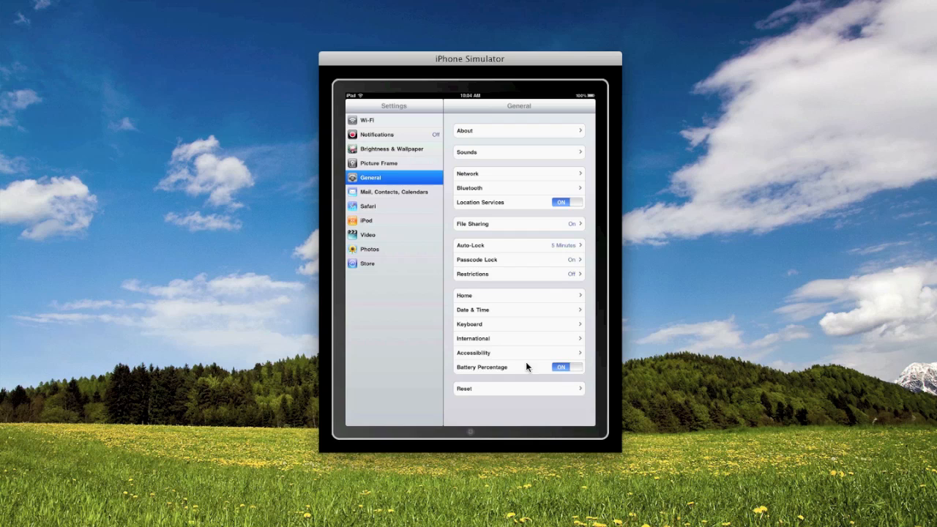
pyautogui.click(567, 367)
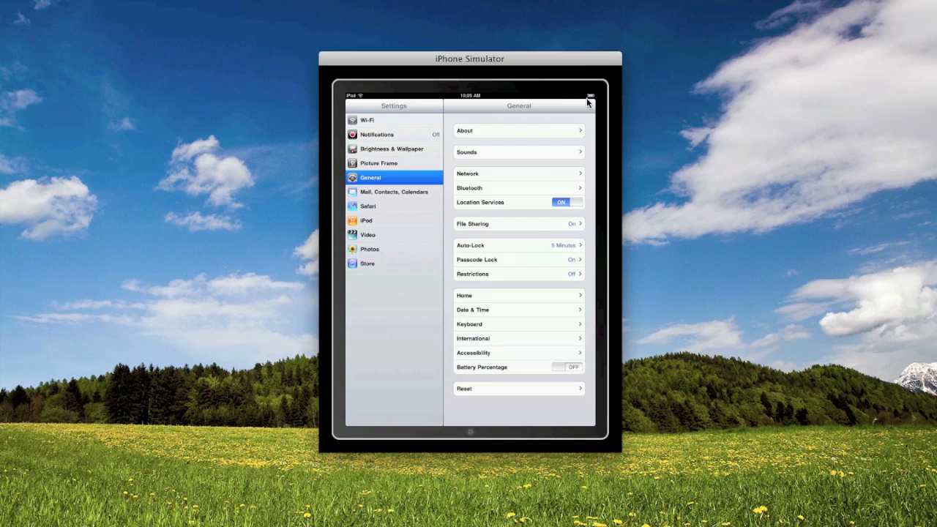
pyautogui.click(567, 366)
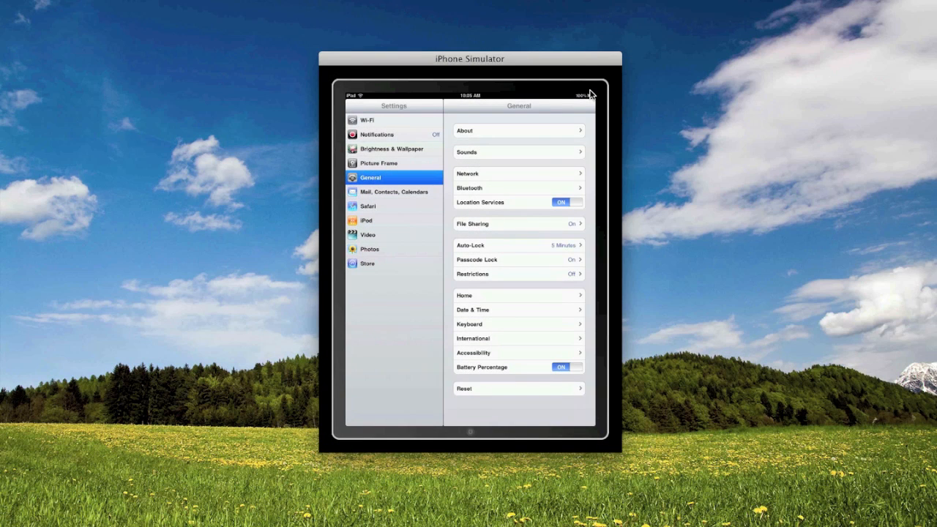
pyautogui.moveTo(477, 381)
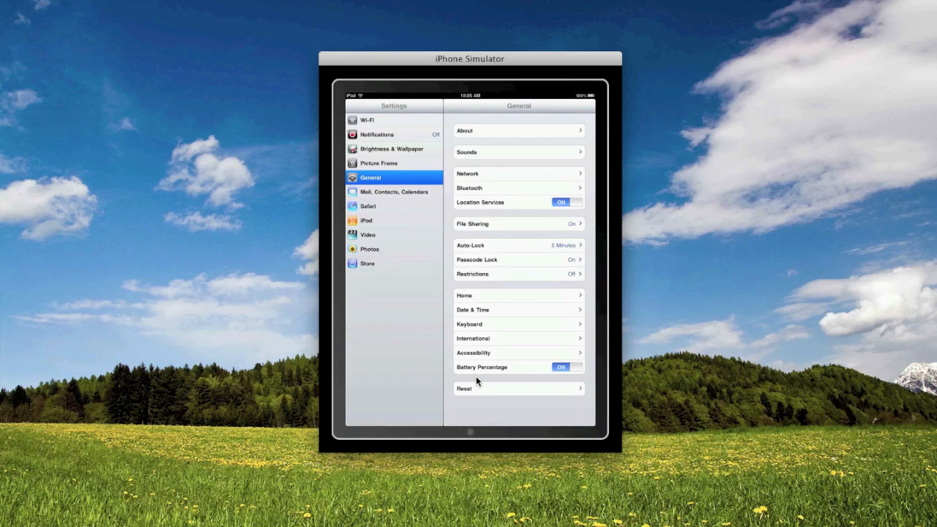
pyautogui.click(469, 431)
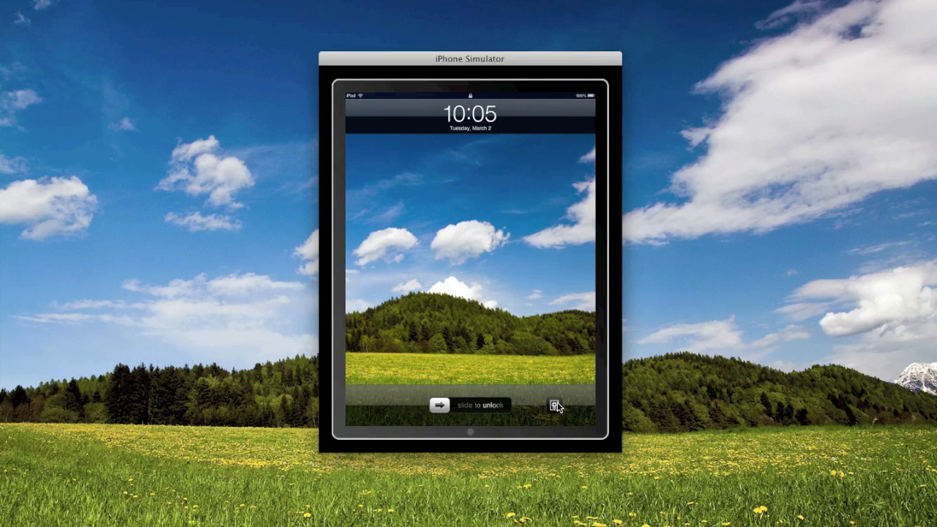
pyautogui.moveTo(478, 433)
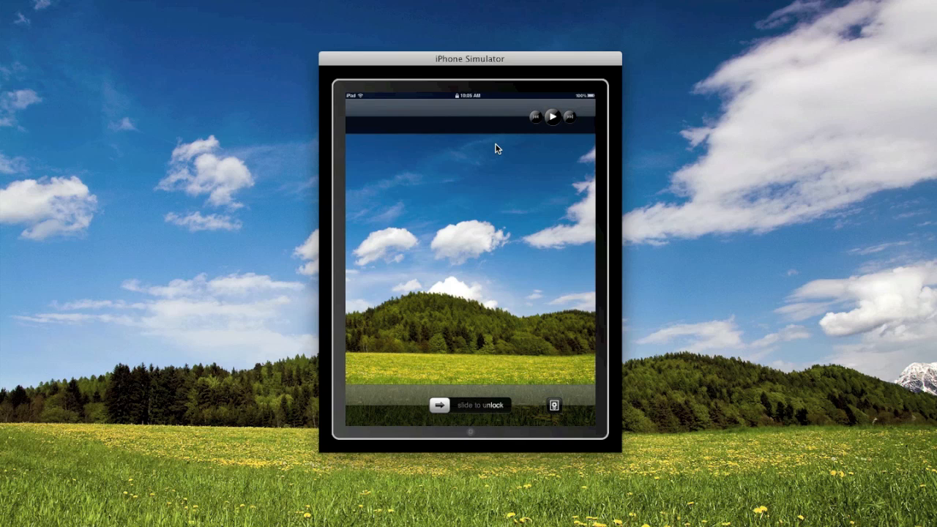
pyautogui.moveTo(654, 20)
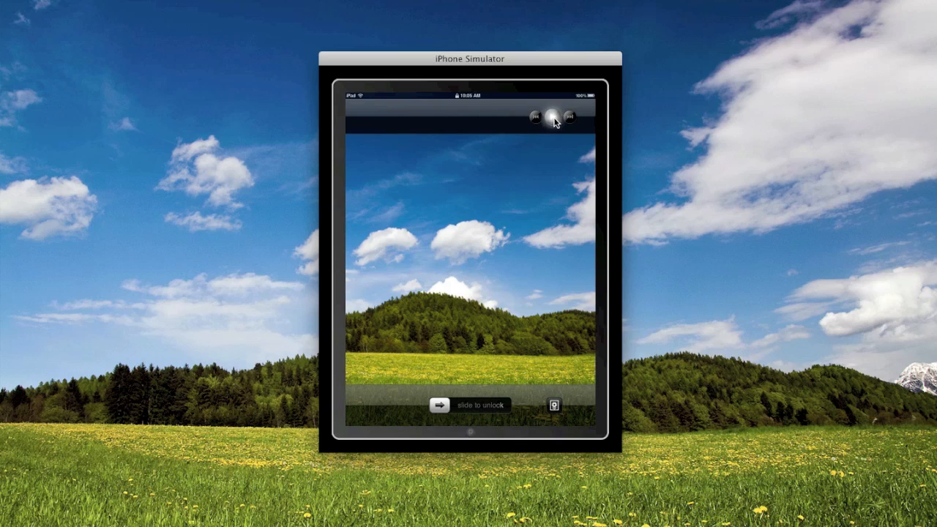
pyautogui.click(551, 117)
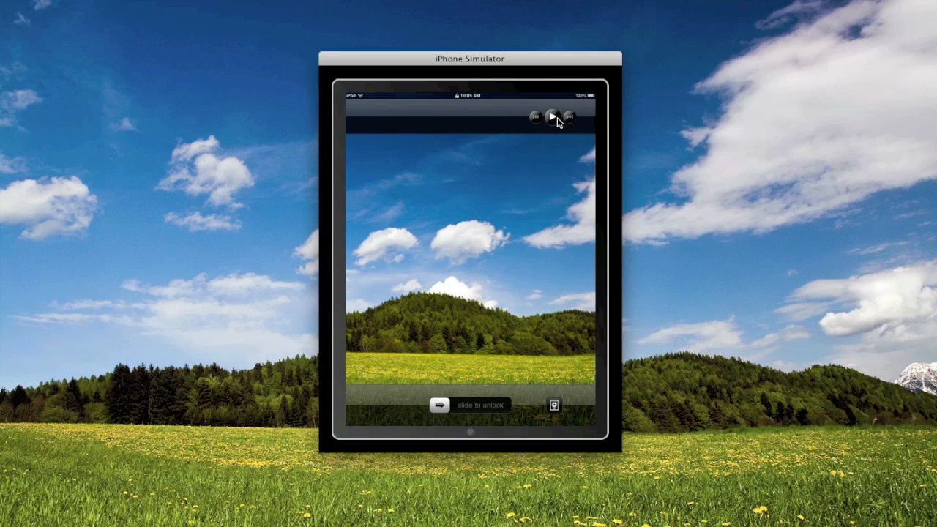
pyautogui.click(550, 115)
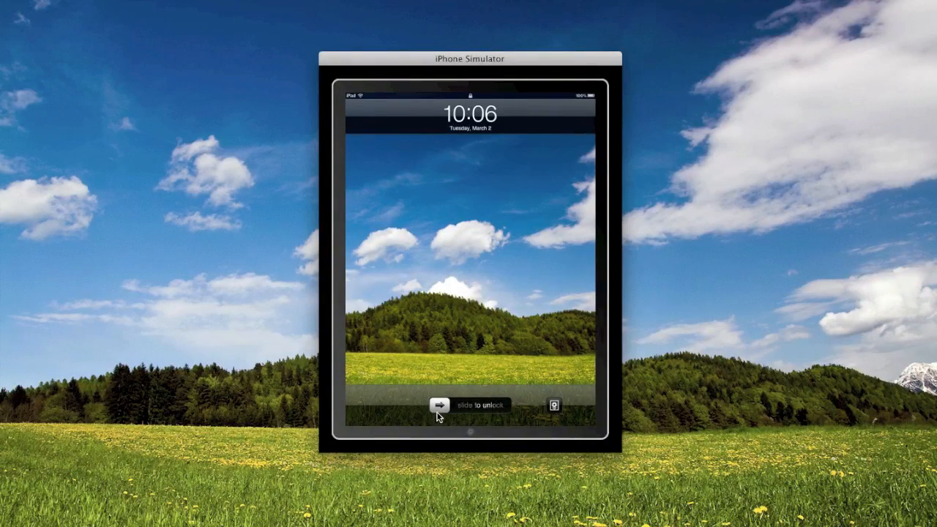
# - Slide the lock-screen unlock slider fully right to show the app icons
pyautogui.moveTo(438, 404); pyautogui.dragTo(527, 405)
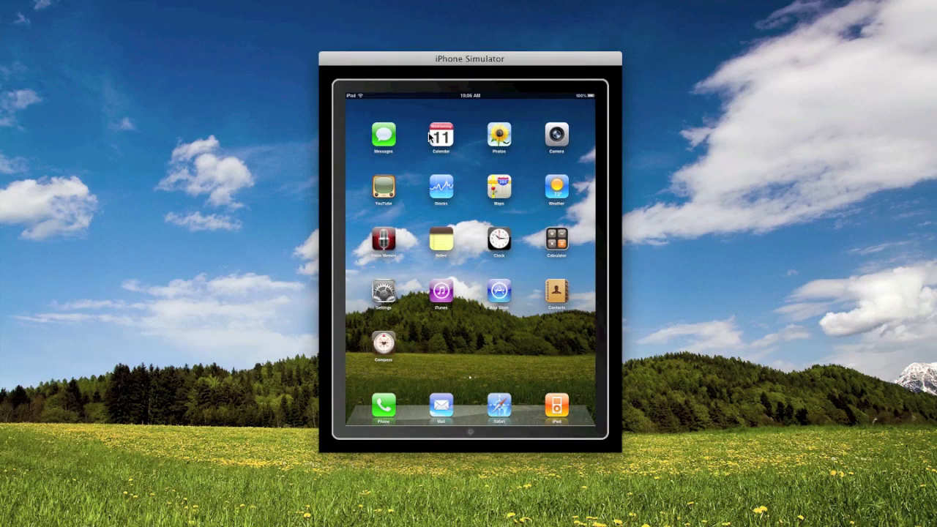
pyautogui.moveTo(358, 100)
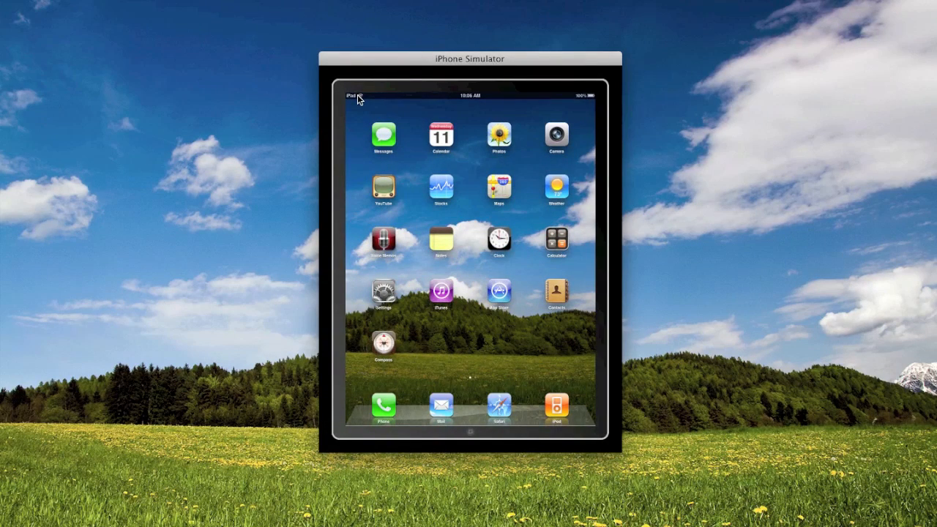
pyautogui.moveTo(531, 406)
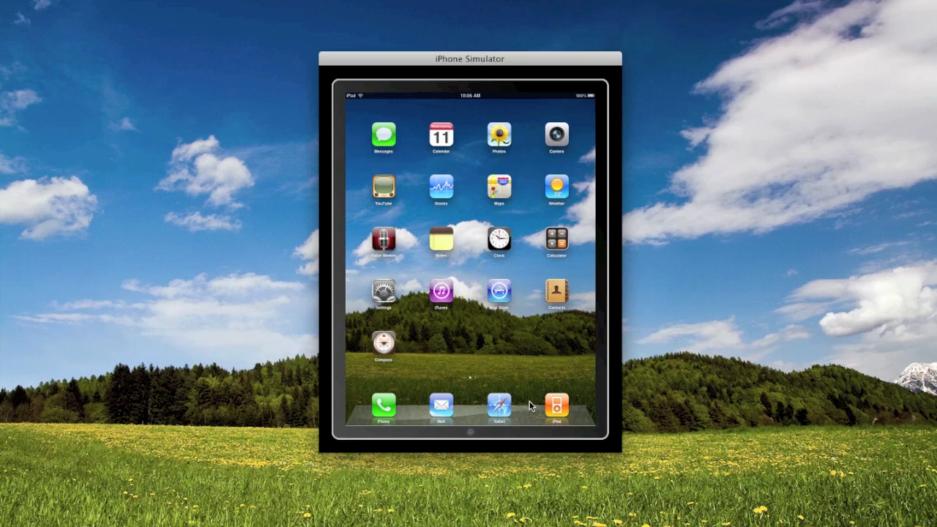
pyautogui.moveTo(481, 414)
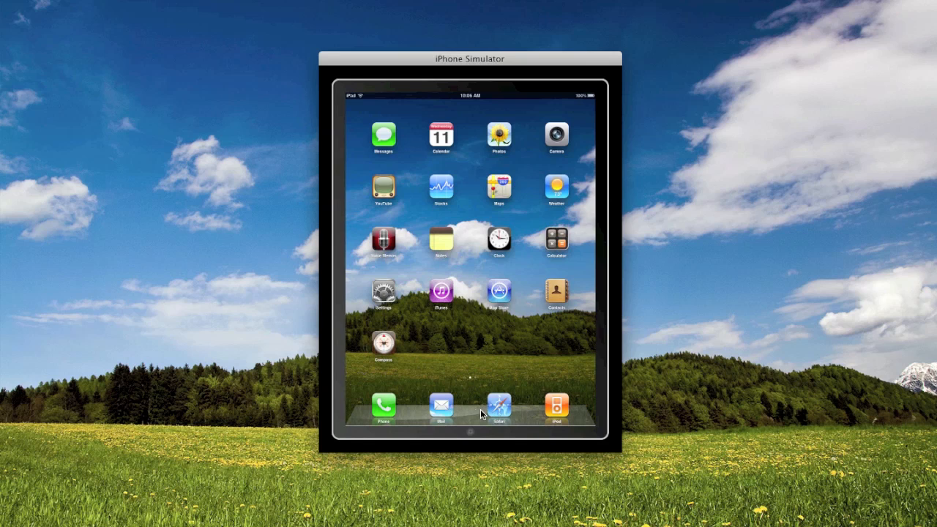
pyautogui.moveTo(438, 234)
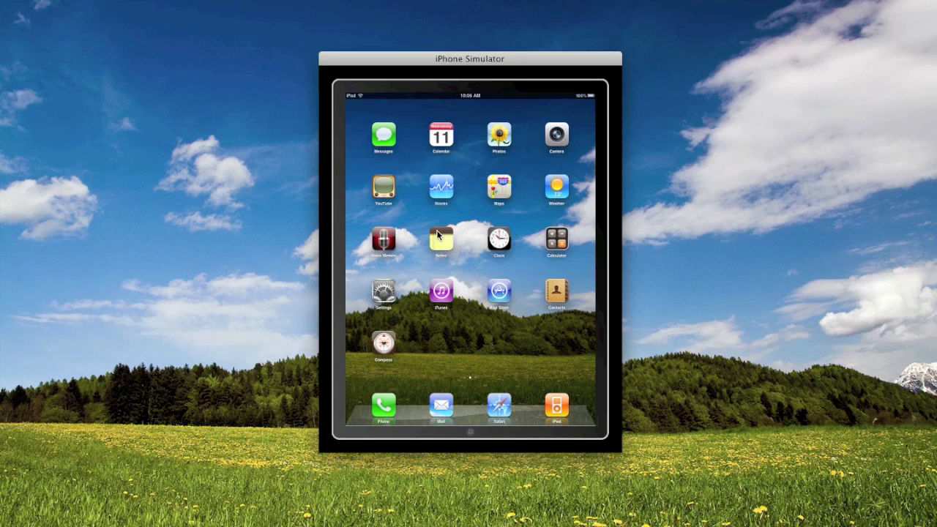